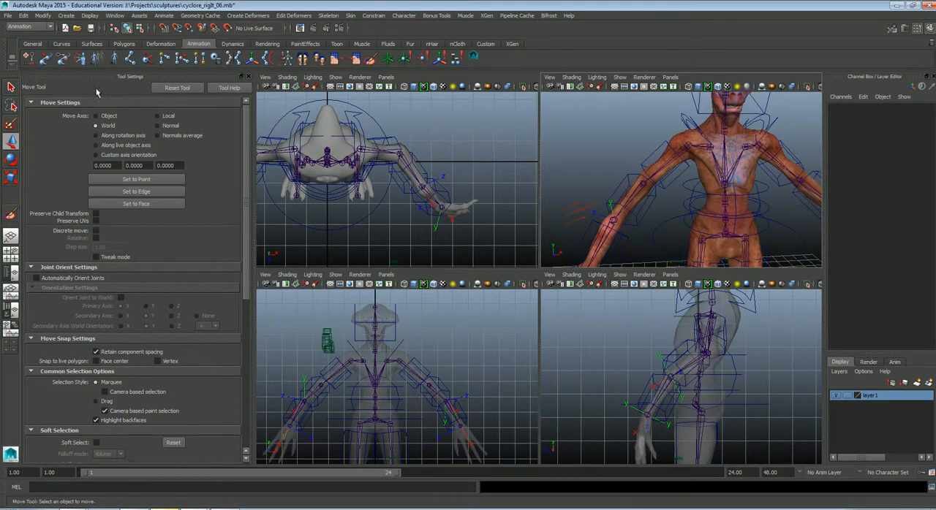
# Snap null20 onto the right clavicle using a temporary parent constraint.
pyautogui.click(11, 88)
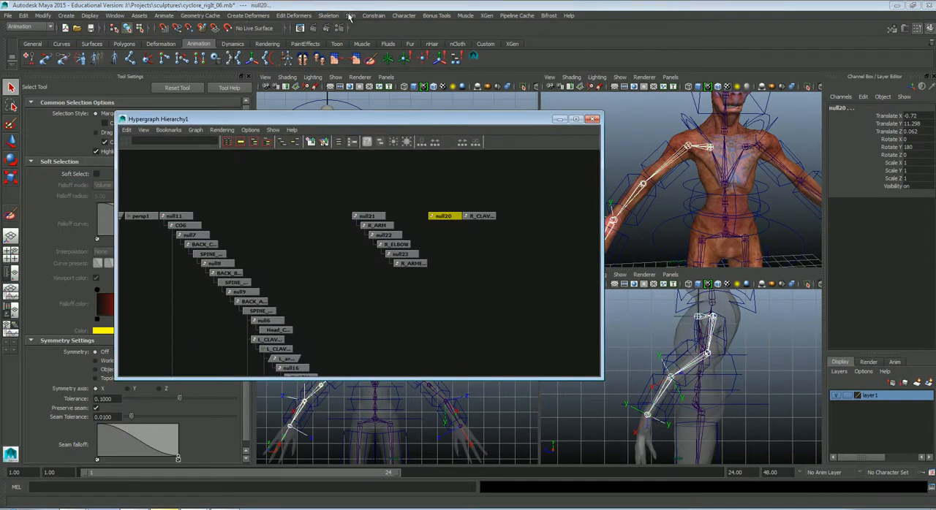
pyautogui.click(372, 15)
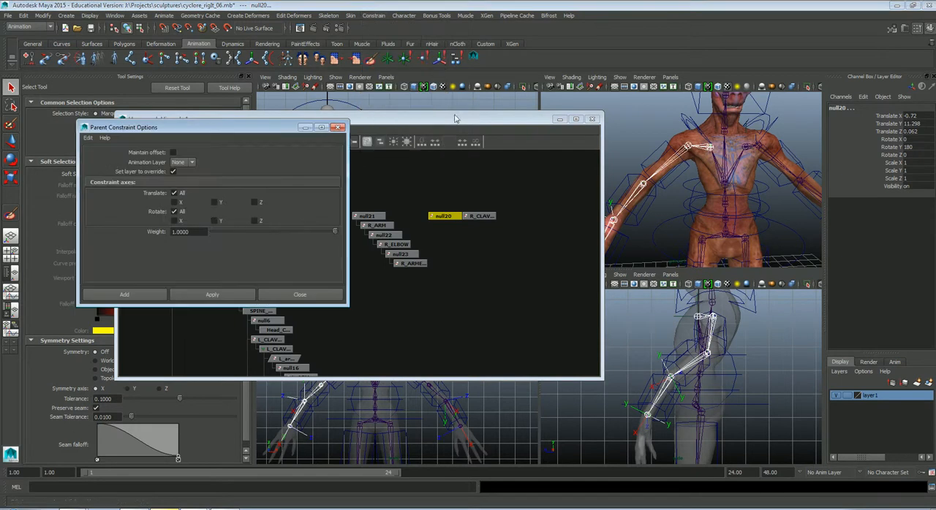
pyautogui.click(212, 295)
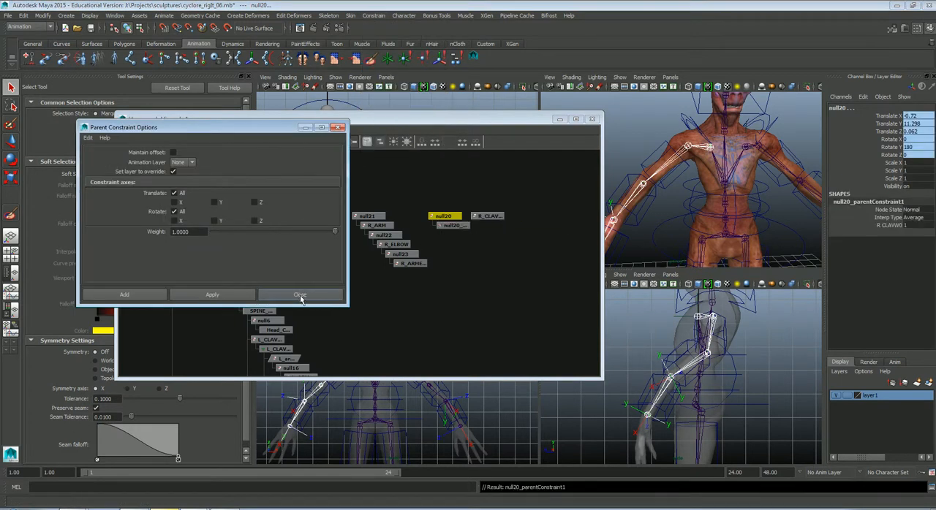
pyautogui.click(300, 295)
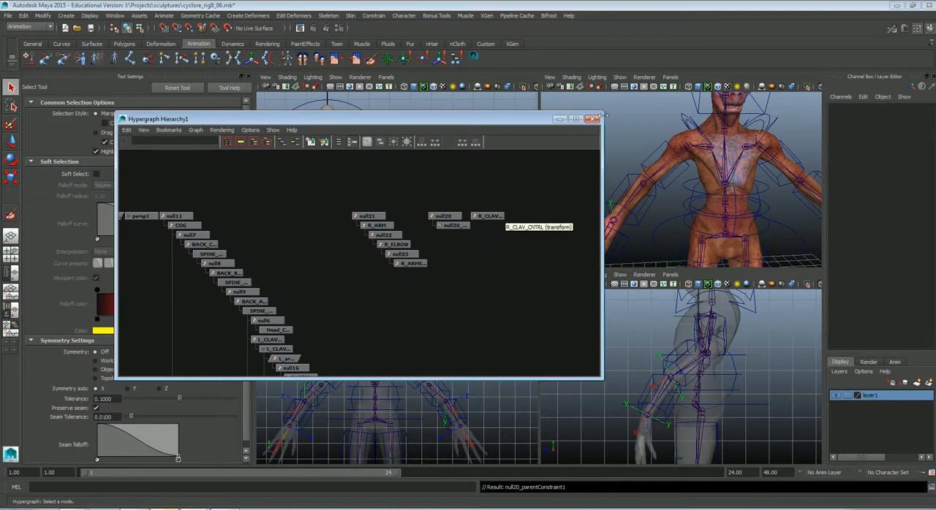
pyautogui.moveTo(473, 234)
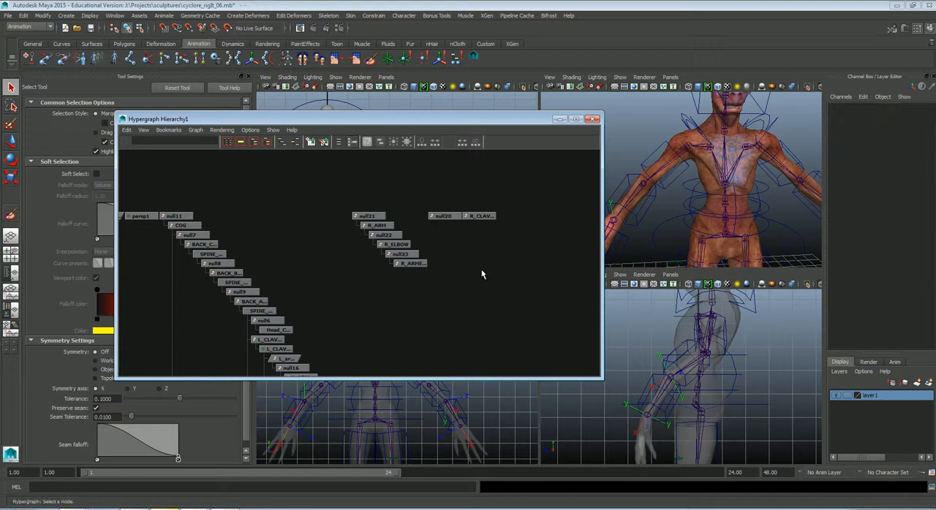
# Parent the frozen R_CLAV_CNTRL control under null20 in the Hypergraph.
pyautogui.click(479, 215)
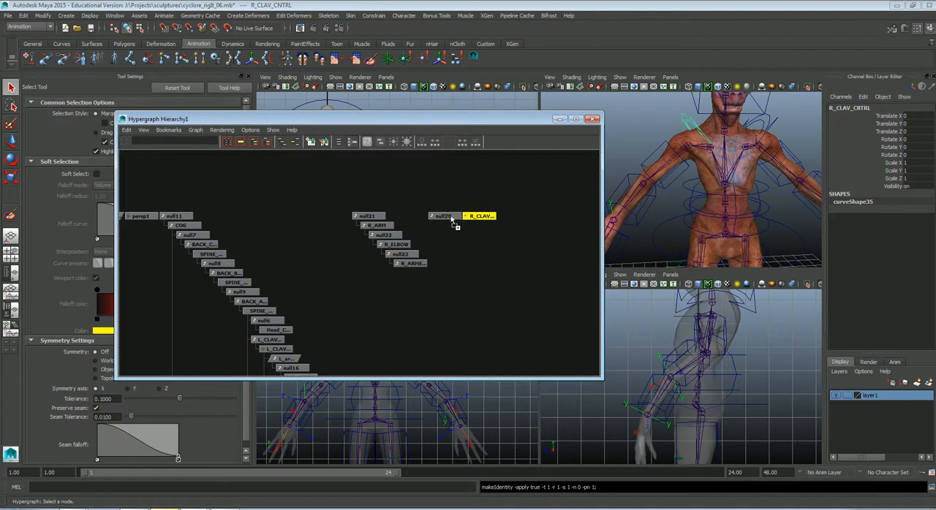
pyautogui.click(453, 226)
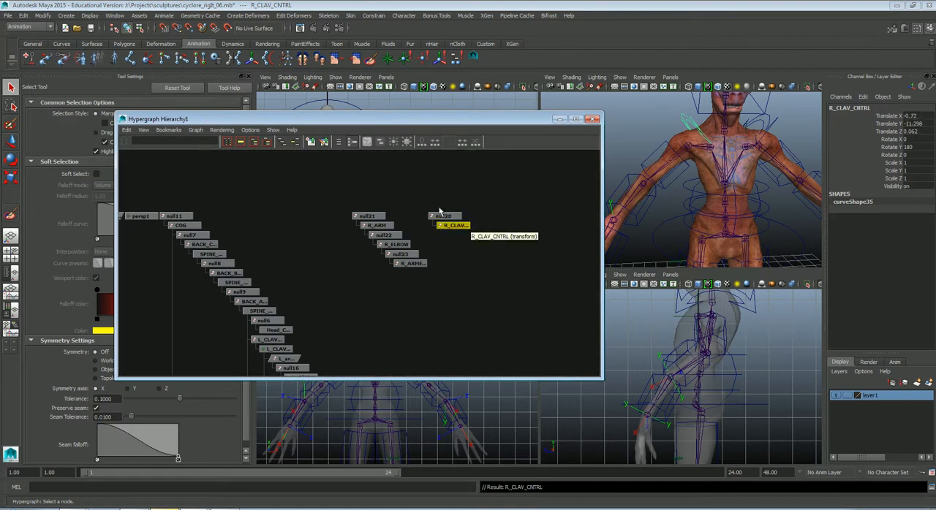
pyautogui.click(46, 18)
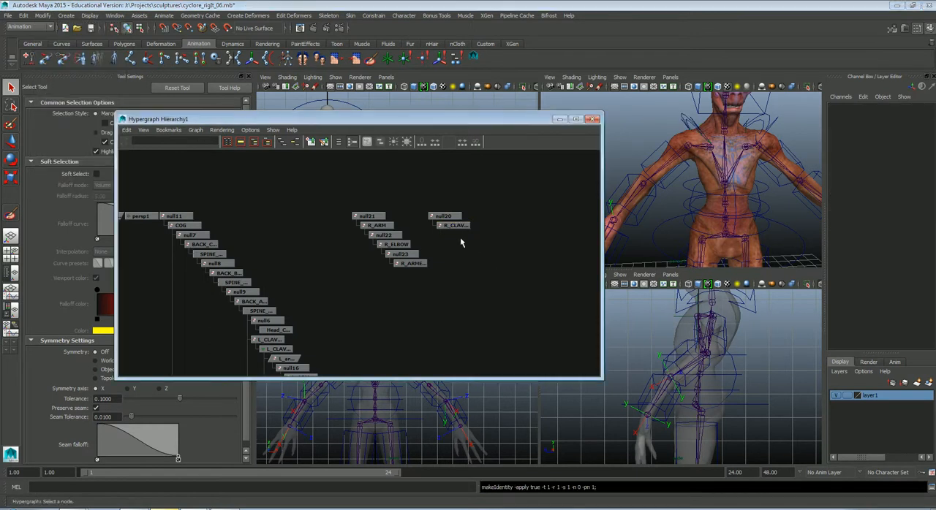
pyautogui.click(454, 225)
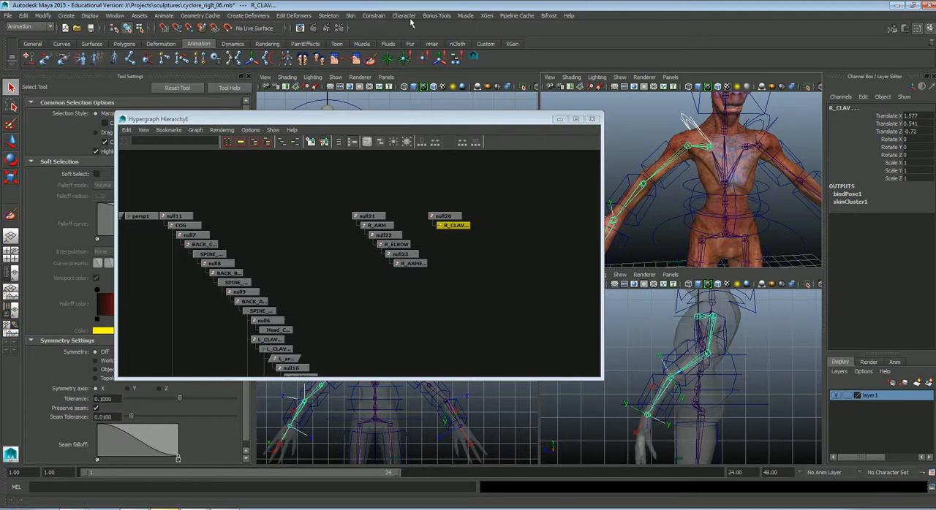
# Parent-constrain the R_CLAV joint to R_CLAV_CNTRL with maintain offset.
pyautogui.click(372, 16)
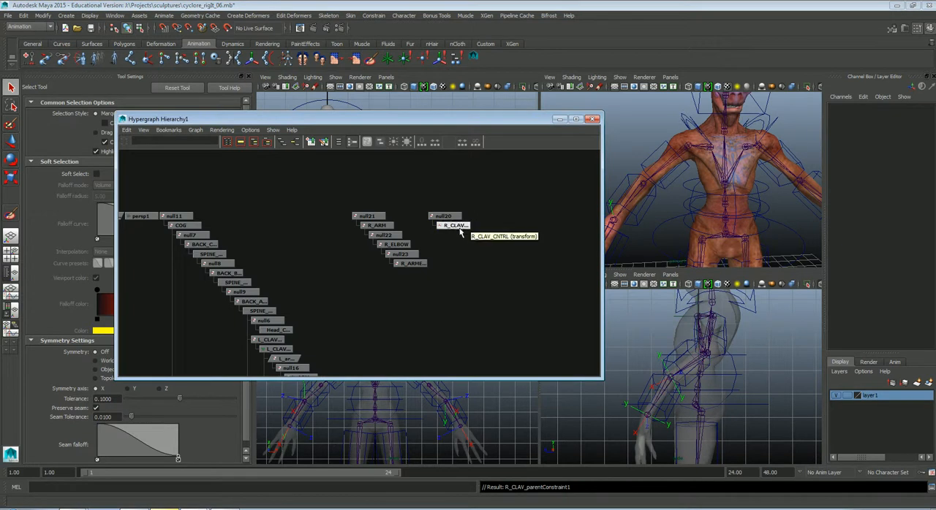
pyautogui.click(451, 225)
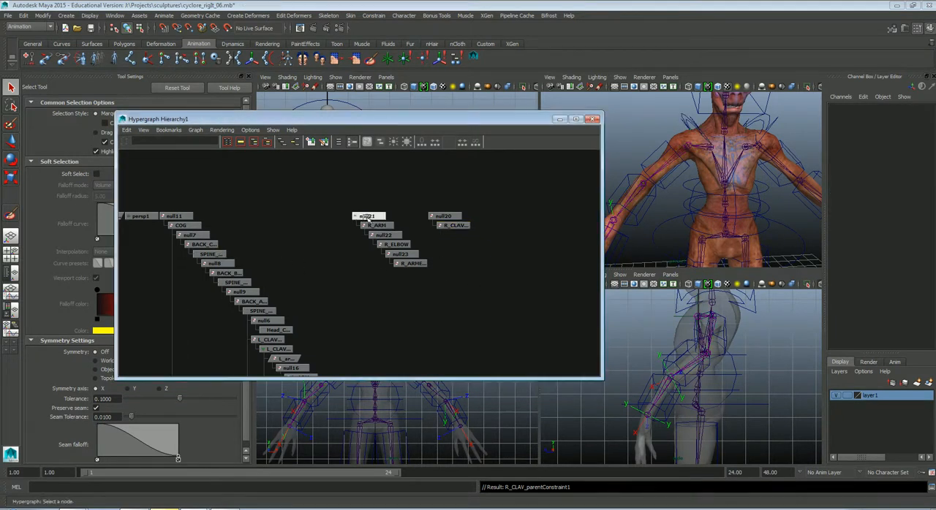
# Group null21 with Ctrl+G and rename the new group with an R_ARM prefix.
pyautogui.click(367, 216)
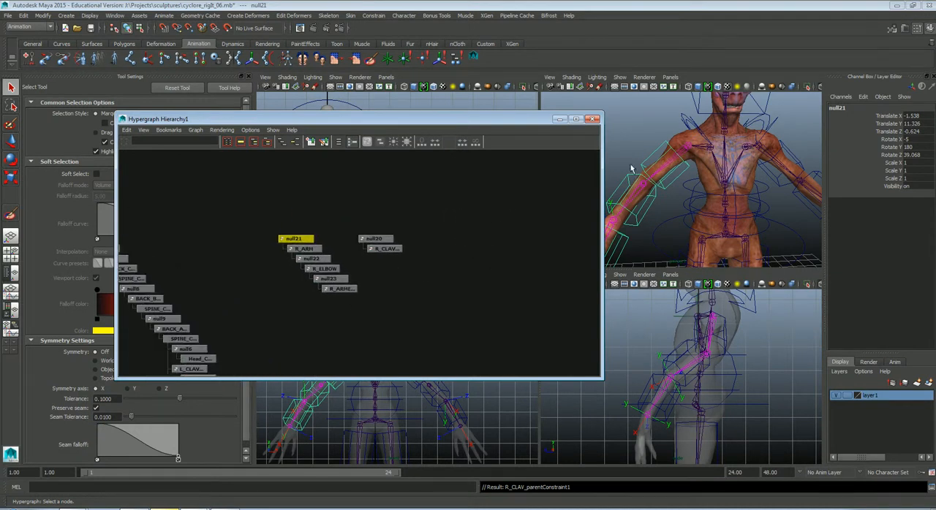
pyautogui.moveTo(663, 154)
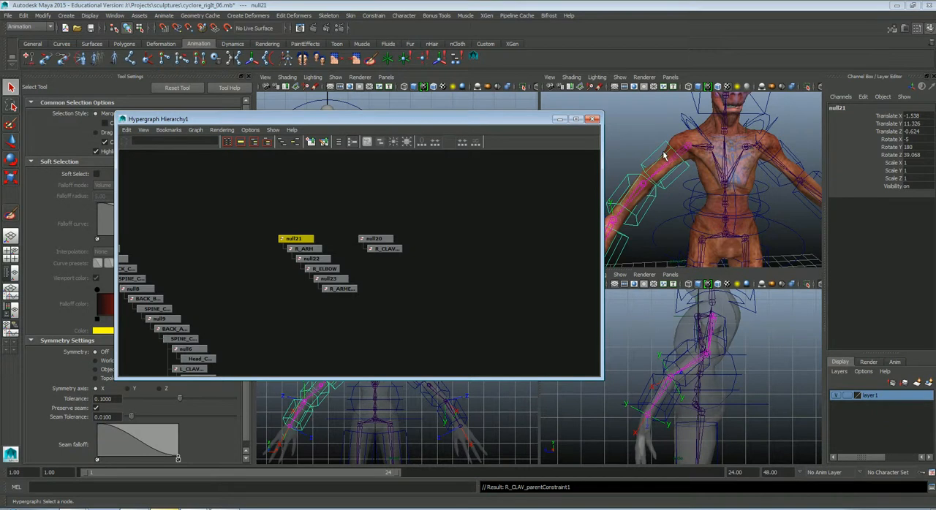
pyautogui.moveTo(618, 242)
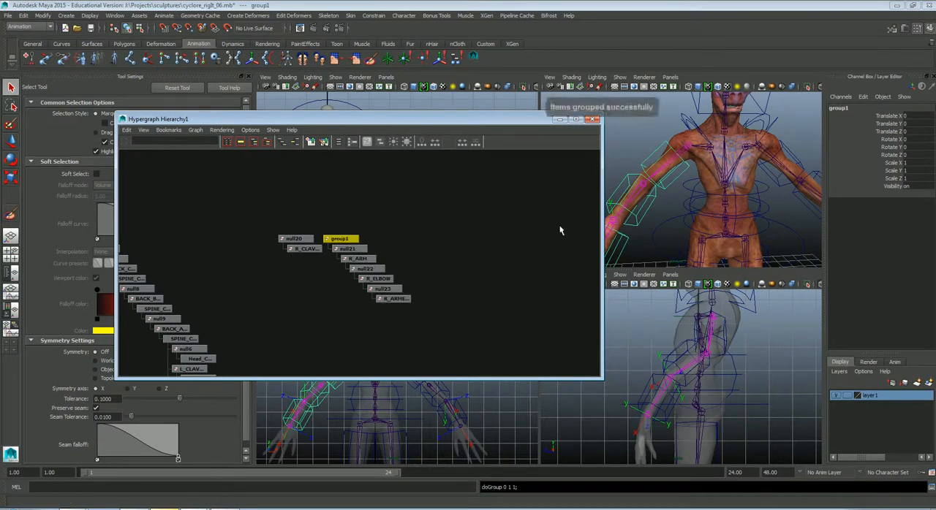
pyautogui.doubleClick(837, 108)
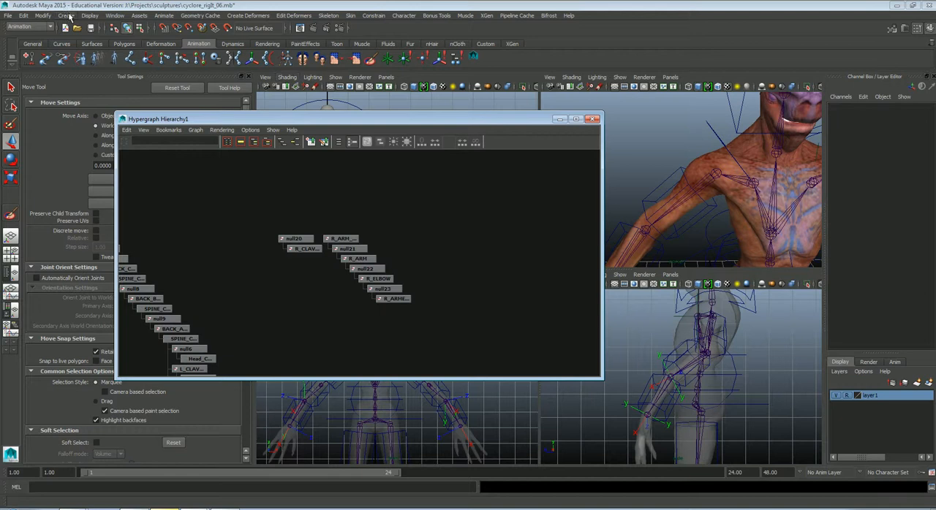
# Create a locator and move it up to the right clavicle, comparing against L_CLAV_dummy.
pyautogui.click(70, 6)
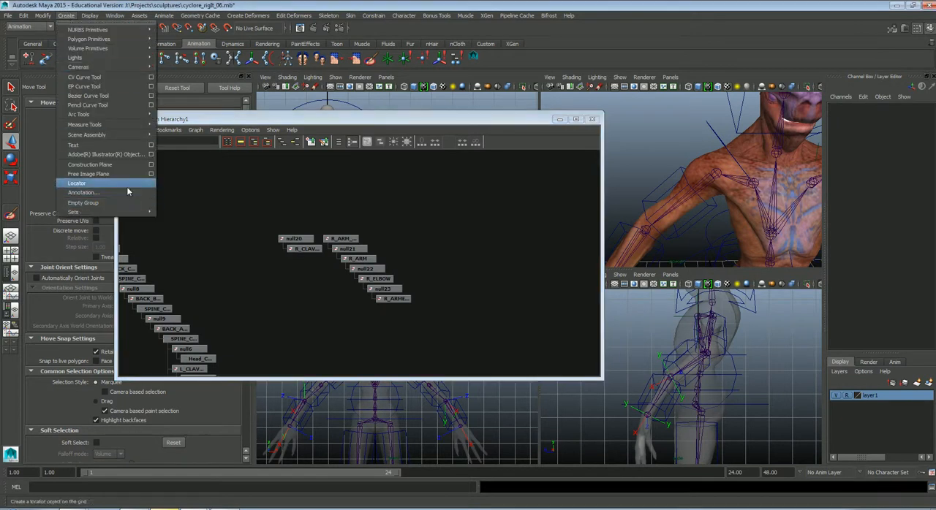
pyautogui.click(76, 183)
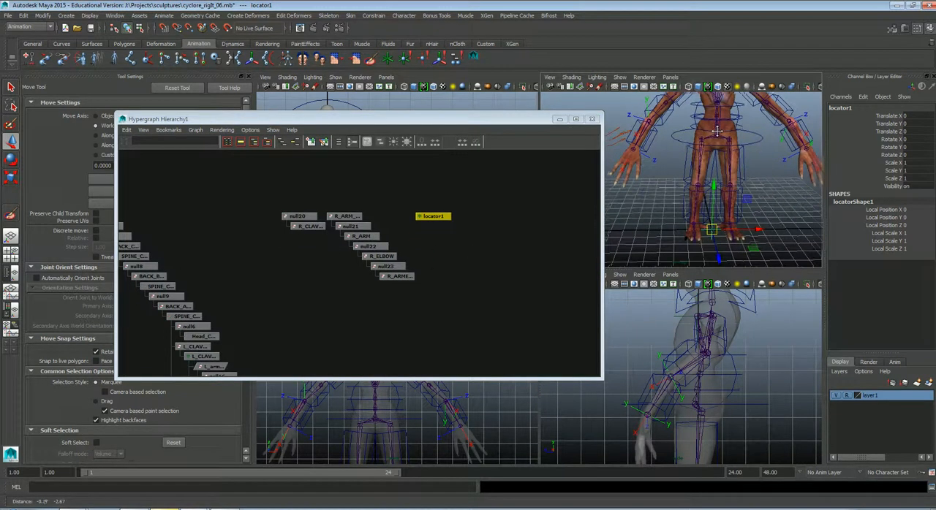
pyautogui.moveTo(717, 131); pyautogui.dragTo(698, 226)
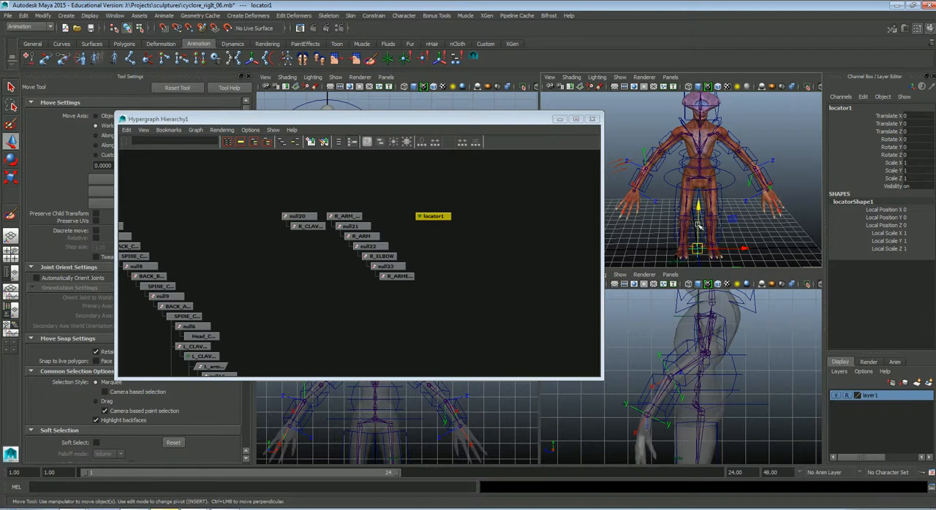
pyautogui.moveTo(698, 227); pyautogui.dragTo(691, 136)
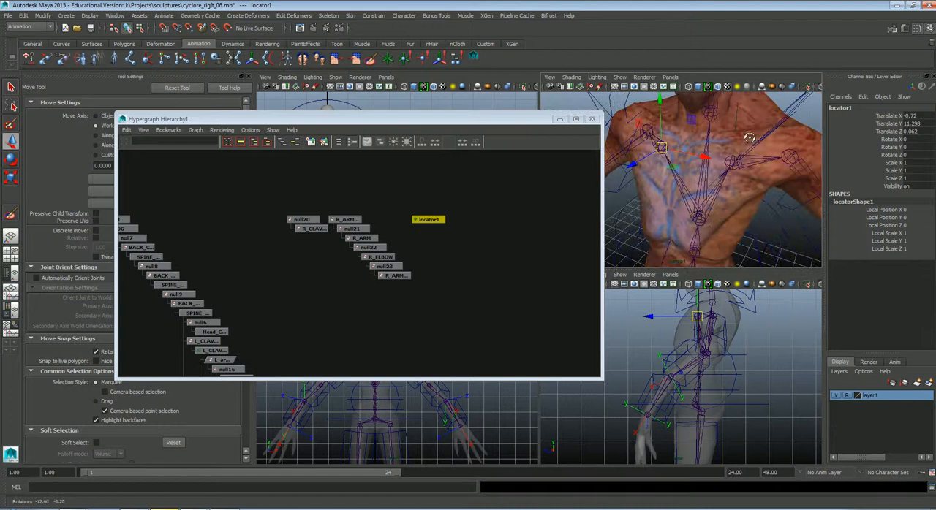
pyautogui.press('4')
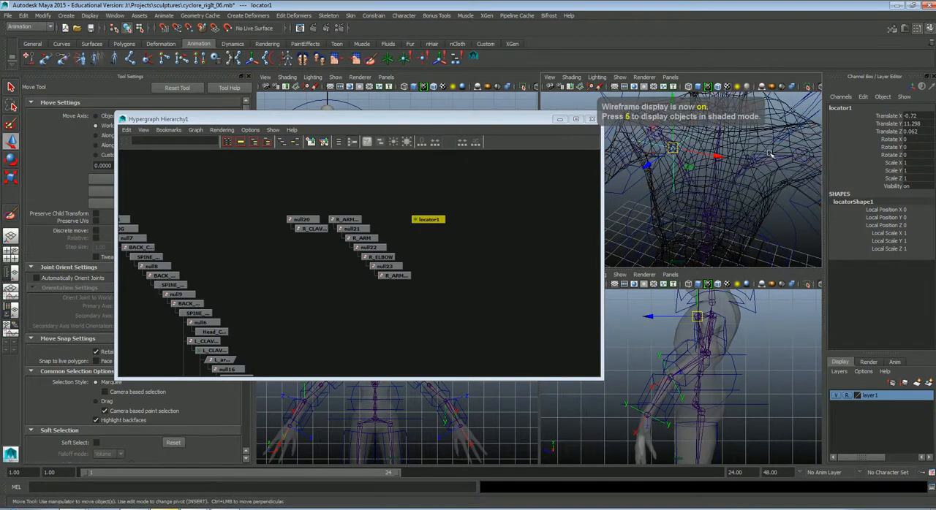
pyautogui.click(212, 350)
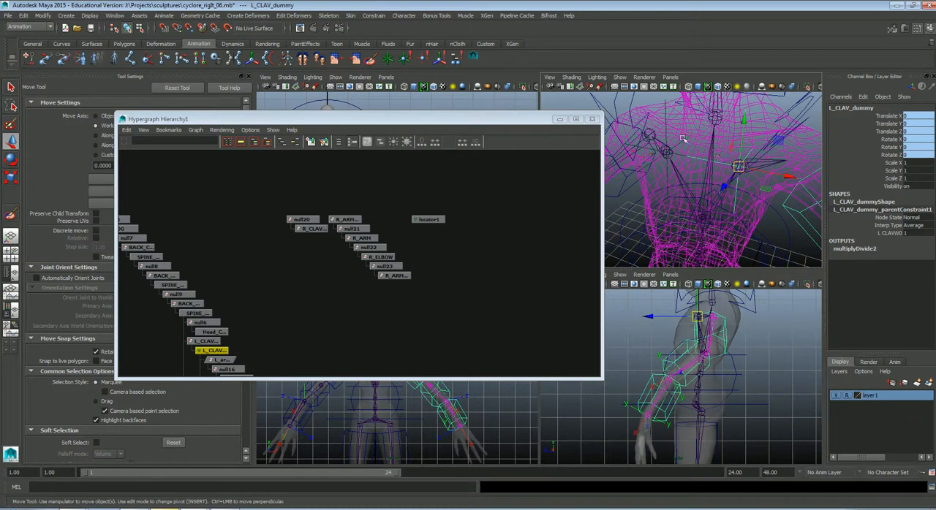
pyautogui.click(429, 219)
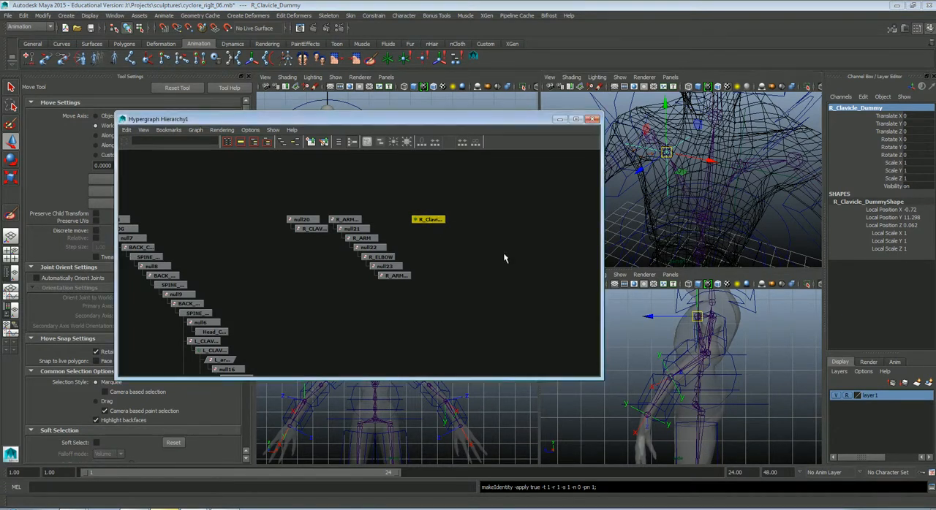
pyautogui.click(345, 219)
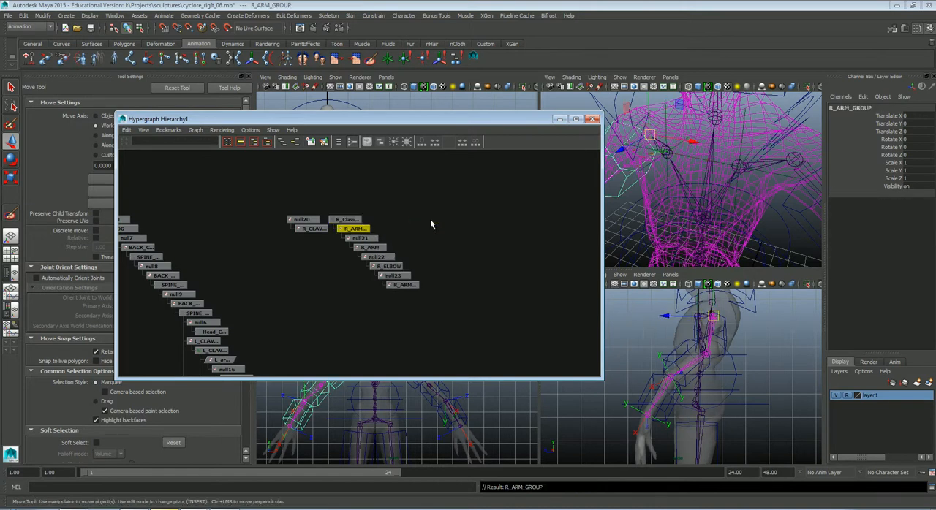
pyautogui.moveTo(469, 215)
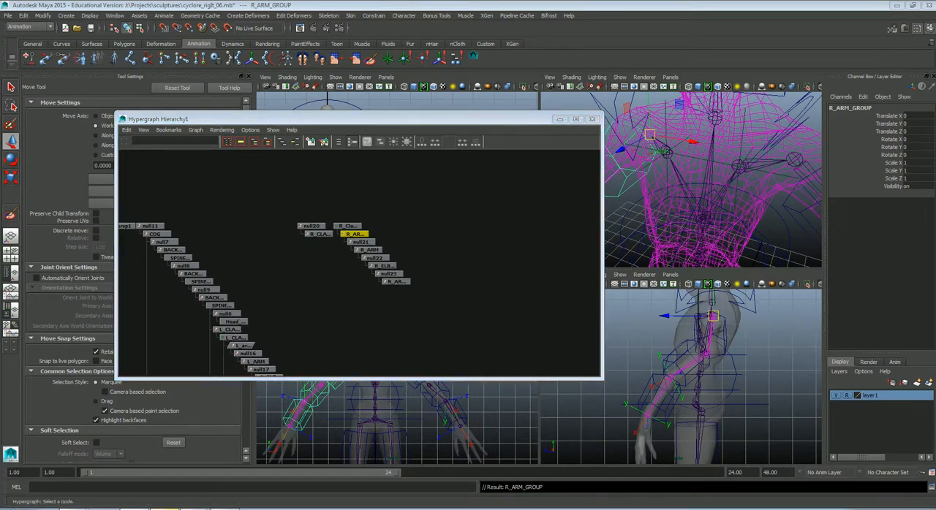
pyautogui.moveTo(391, 274)
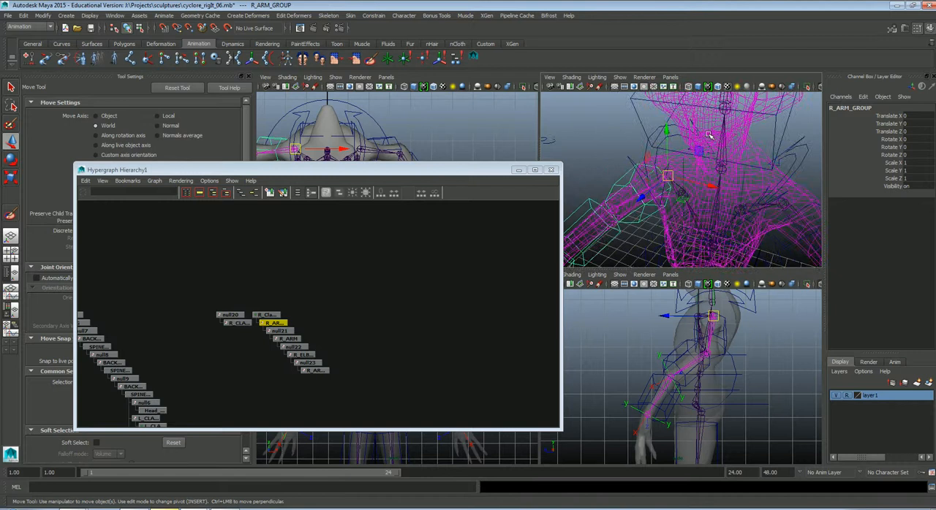
pyautogui.click(236, 322)
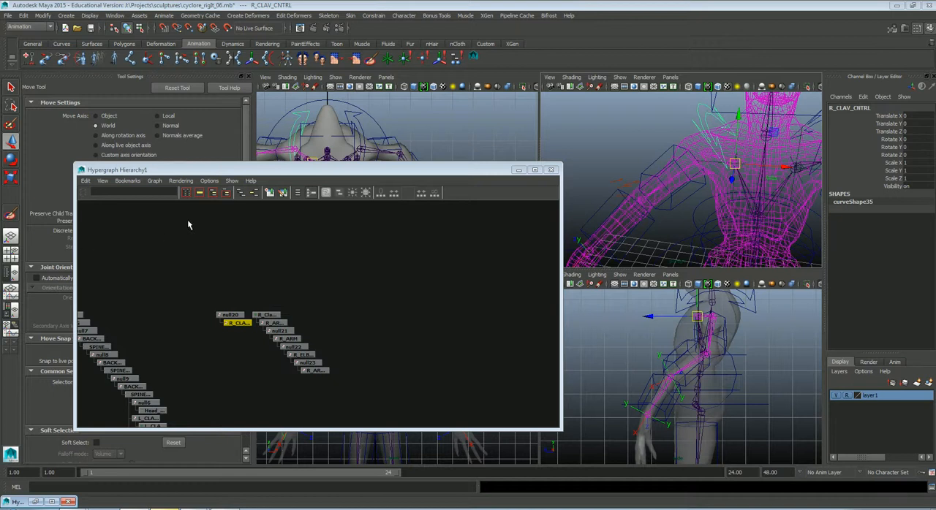
pyautogui.moveTo(192, 138)
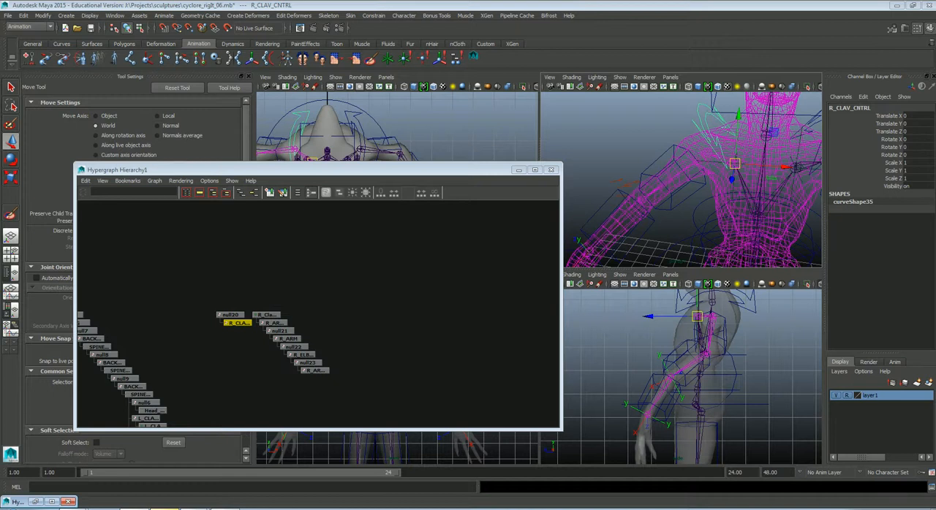
pyautogui.moveTo(341, 180)
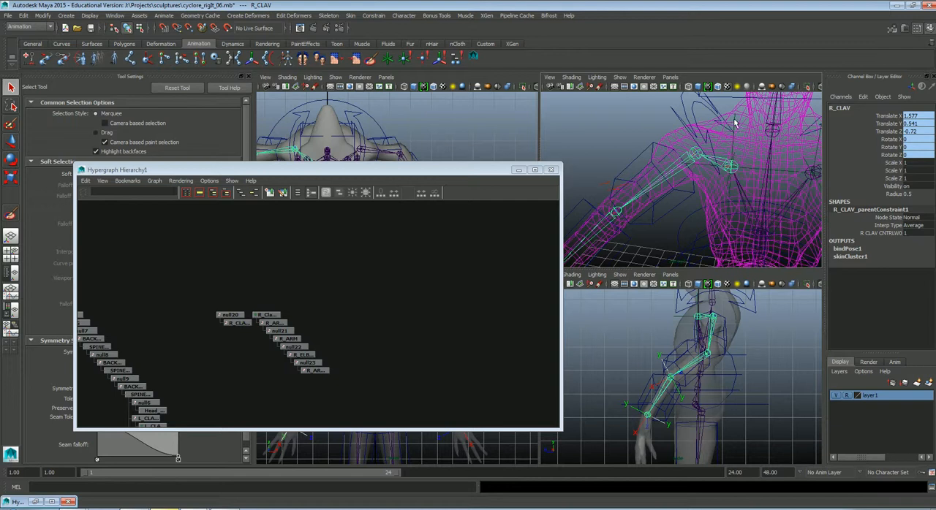
# Parent-constrain R_Clavicle_Dummy to R_CLAV with Maintain offset, then select R_ARM_GROUP.
pyautogui.click(267, 314)
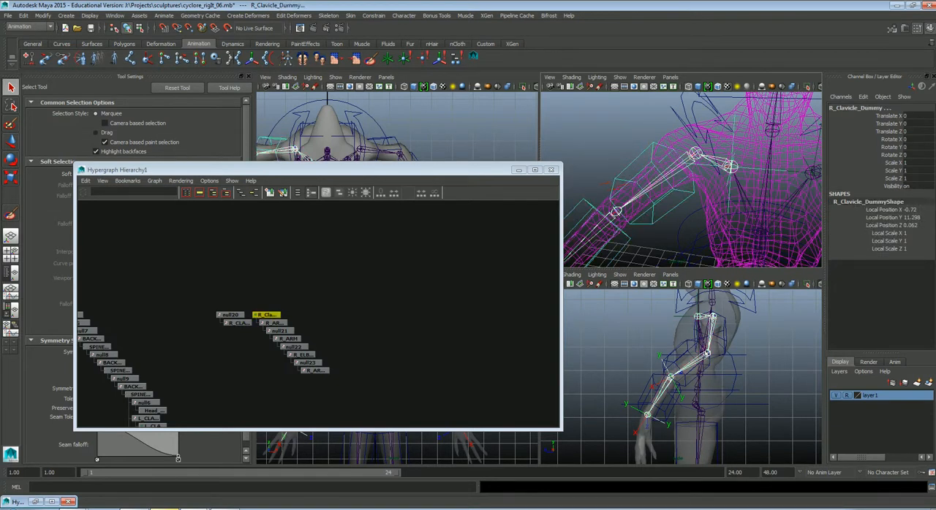
pyautogui.moveTo(373, 232)
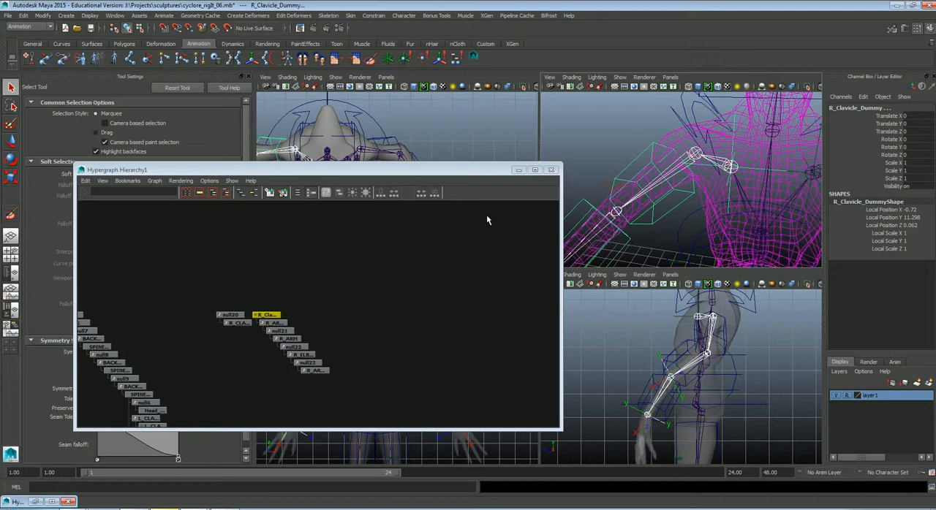
pyautogui.moveTo(525, 136)
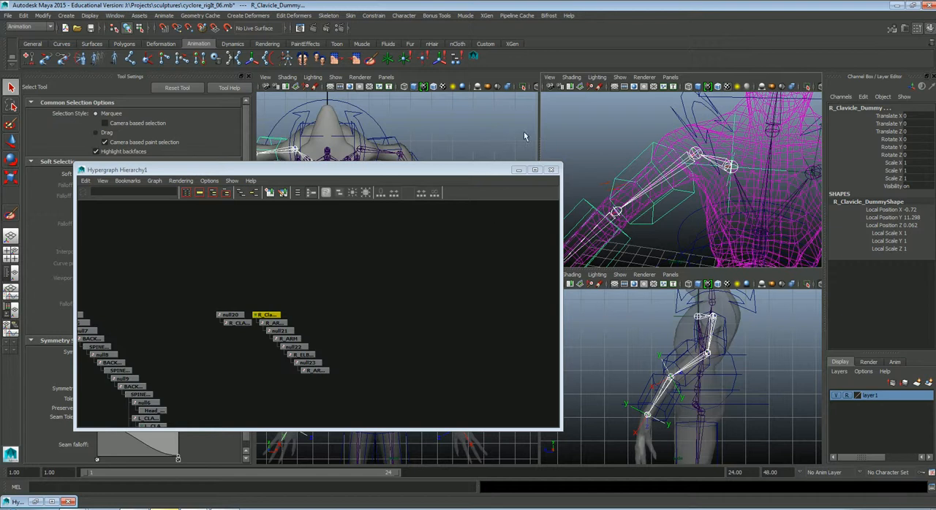
pyautogui.click(372, 16)
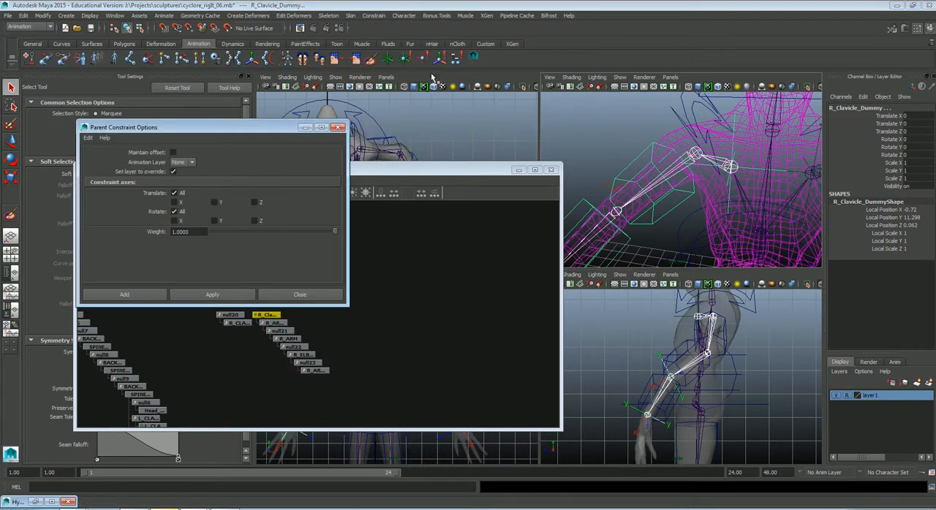
pyautogui.moveTo(174, 152)
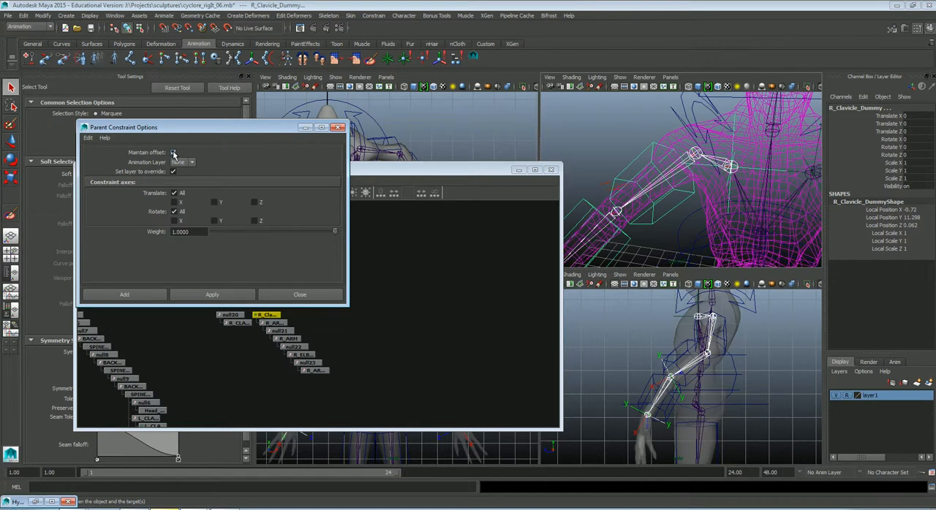
pyautogui.click(173, 152)
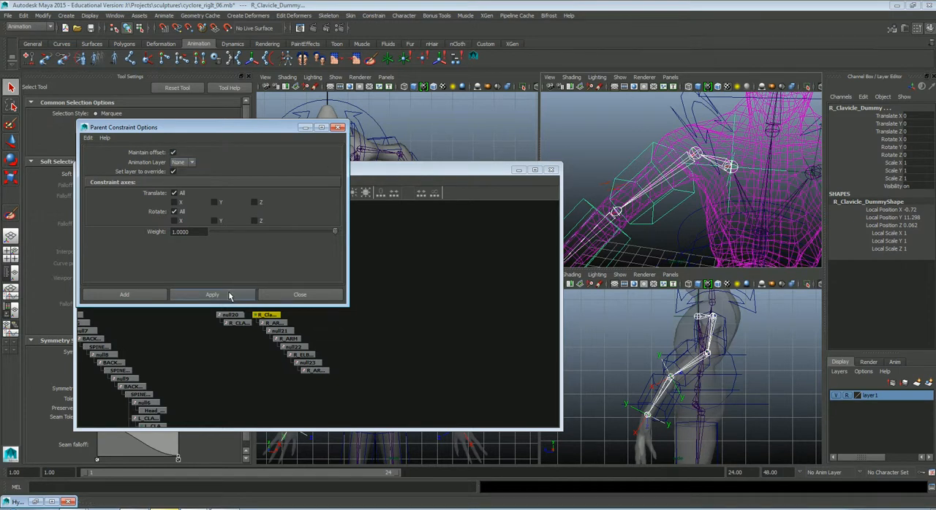
pyautogui.click(212, 295)
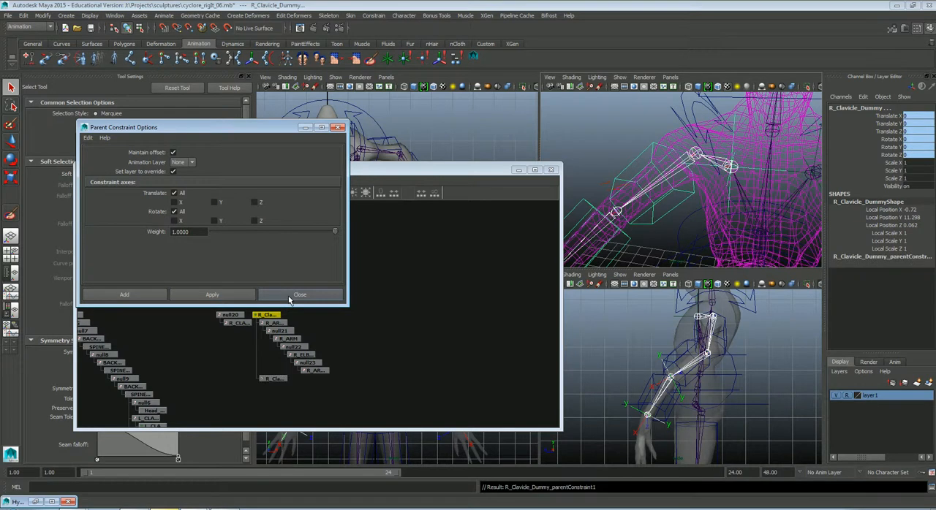
pyautogui.click(299, 295)
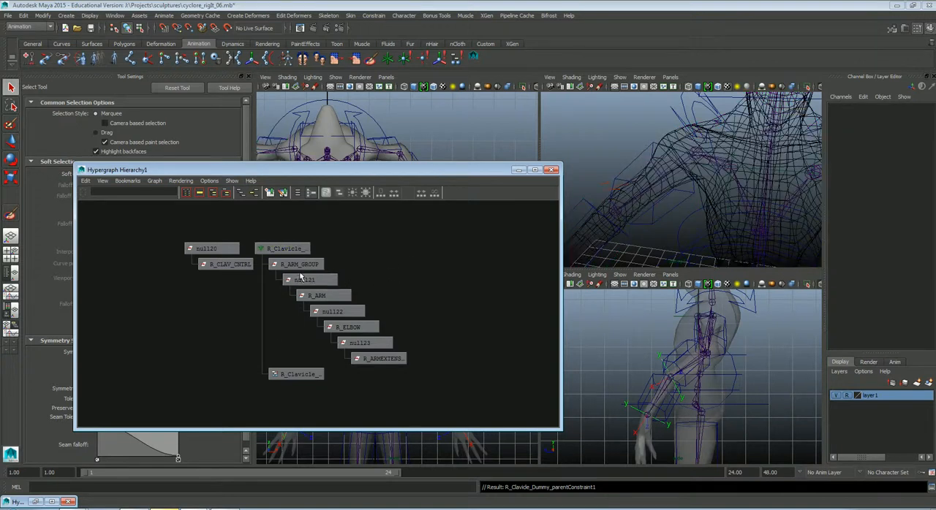
pyautogui.click(297, 264)
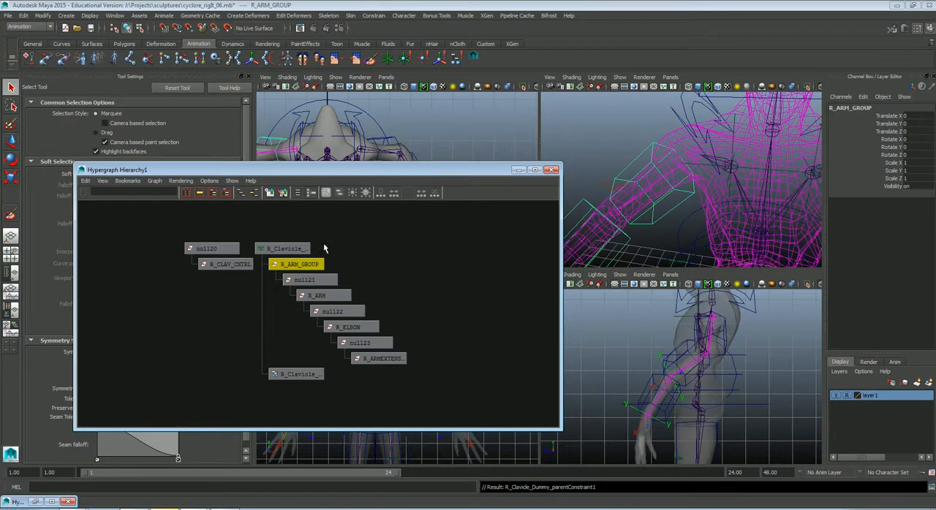
pyautogui.click(285, 249)
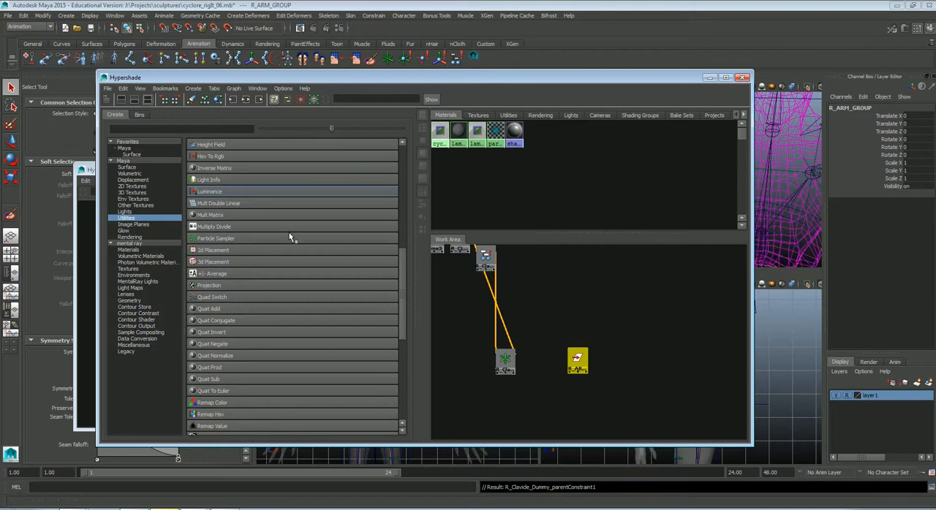
pyautogui.moveTo(135, 224)
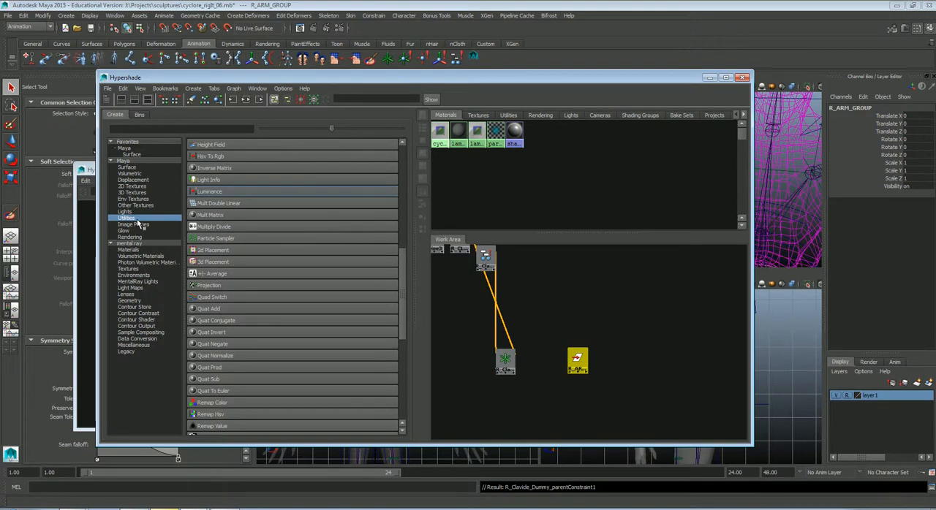
pyautogui.moveTo(312, 294)
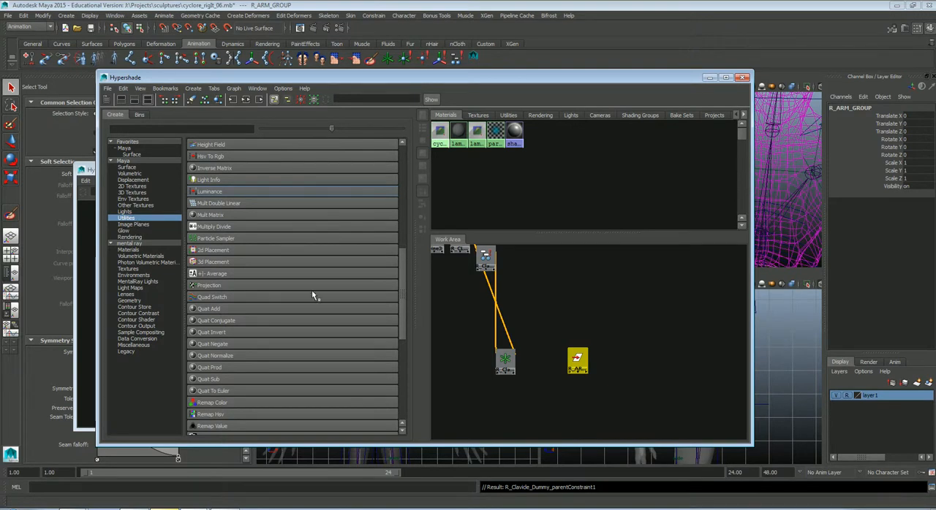
pyautogui.moveTo(213, 227)
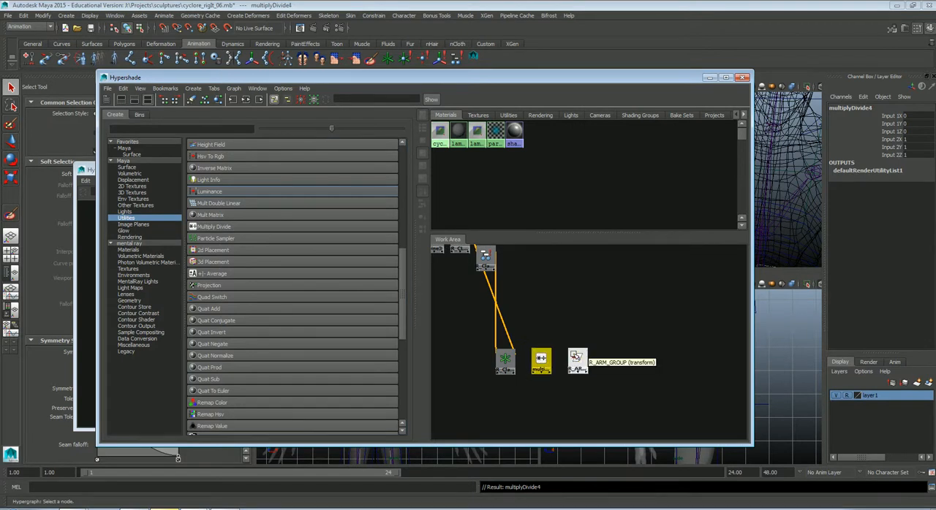
# Create multiplyDivide4, wiring R_Clavicle_Dummy into input1 and its output into R_ARM_GROUP rotate.
pyautogui.click(575, 360)
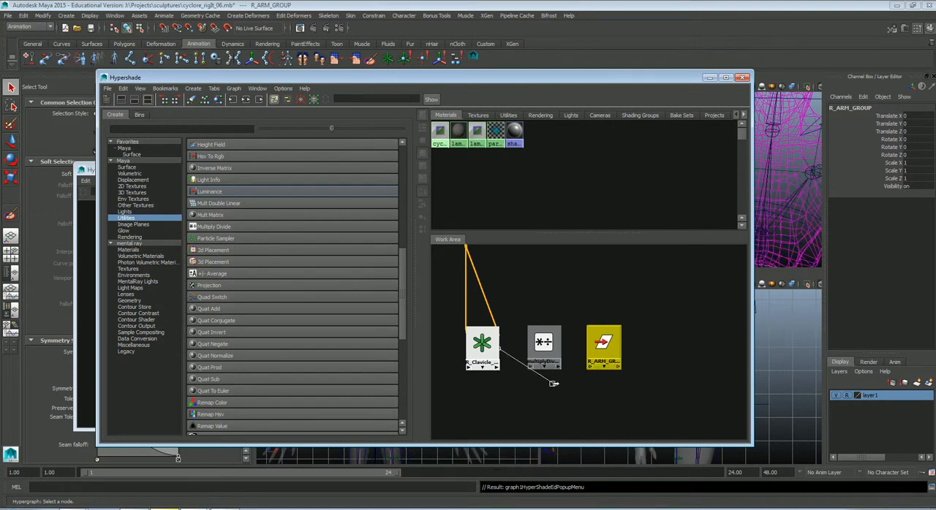
pyautogui.moveTo(539, 378)
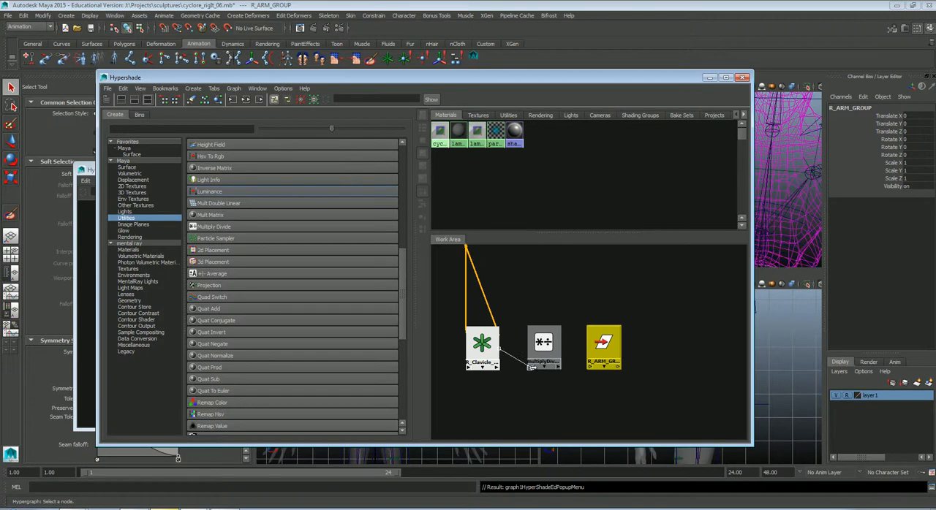
pyautogui.click(544, 348)
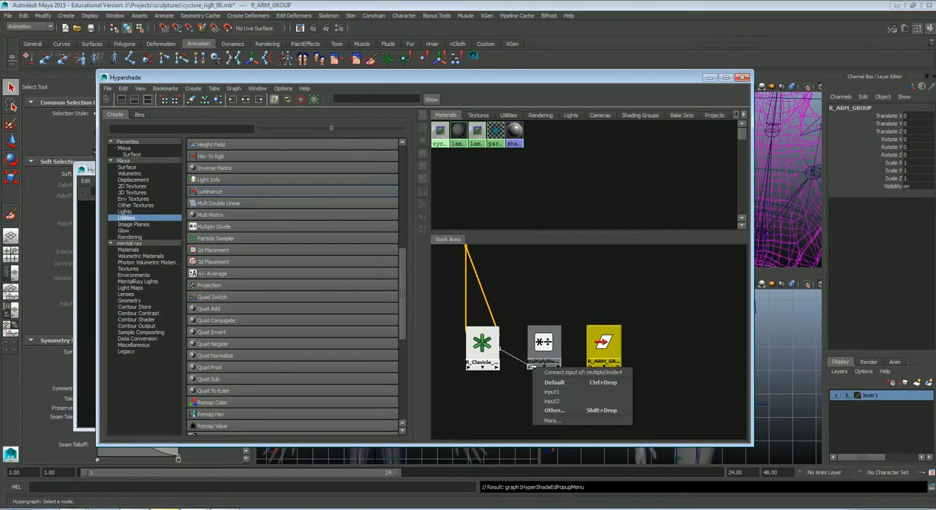
pyautogui.moveTo(552, 391)
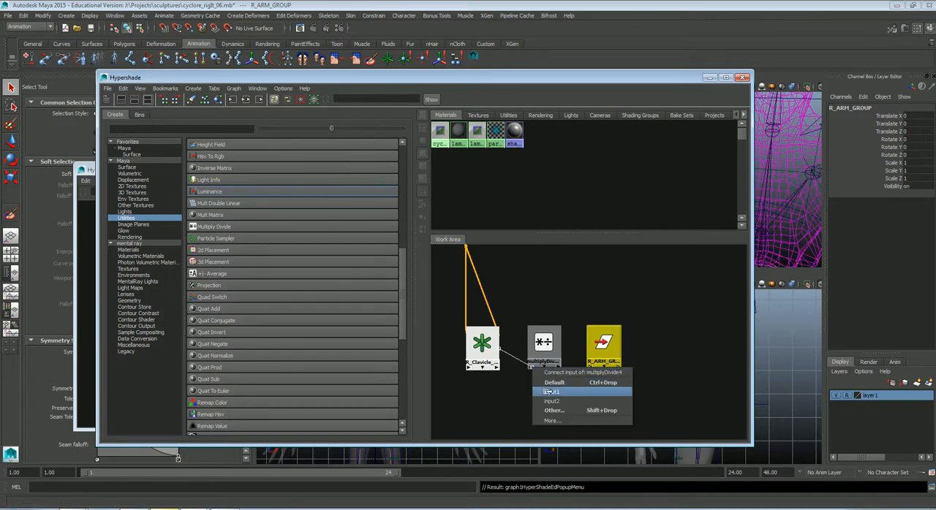
pyautogui.click(554, 391)
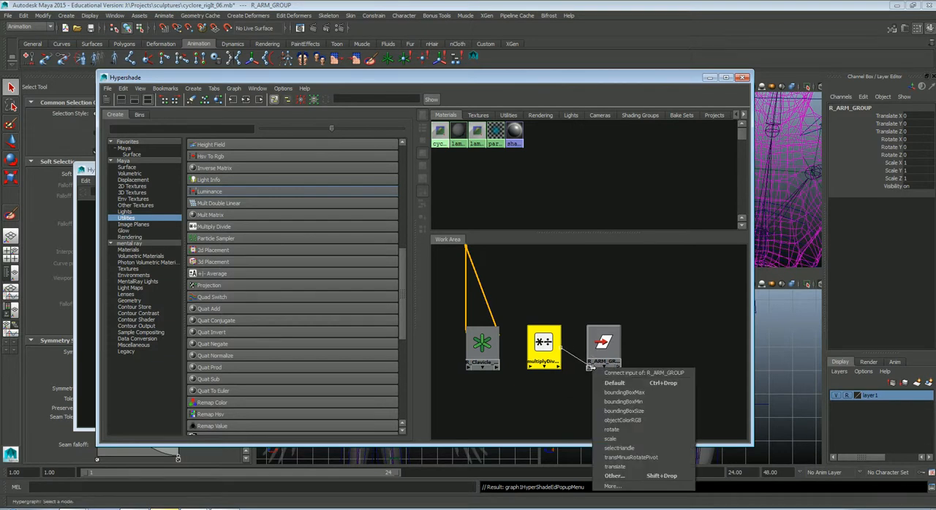
pyautogui.moveTo(640, 373)
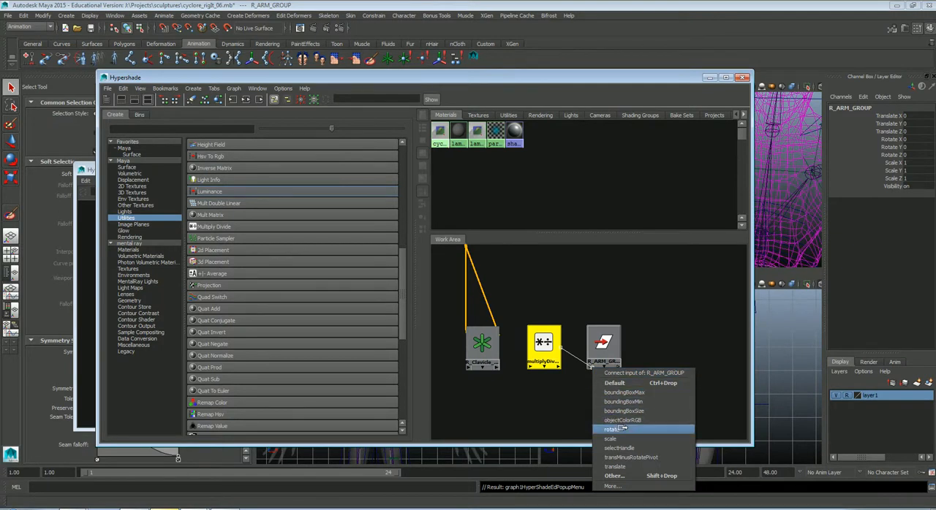
pyautogui.click(602, 429)
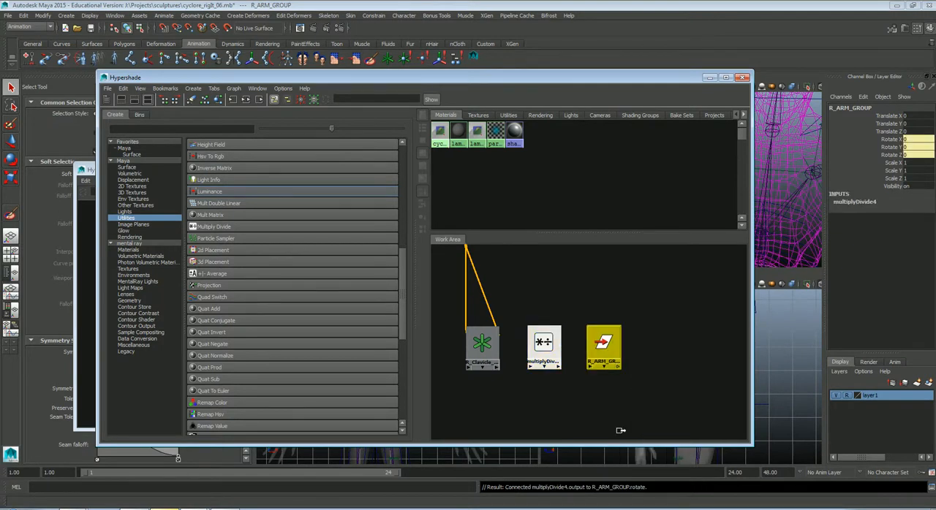
pyautogui.moveTo(618, 80)
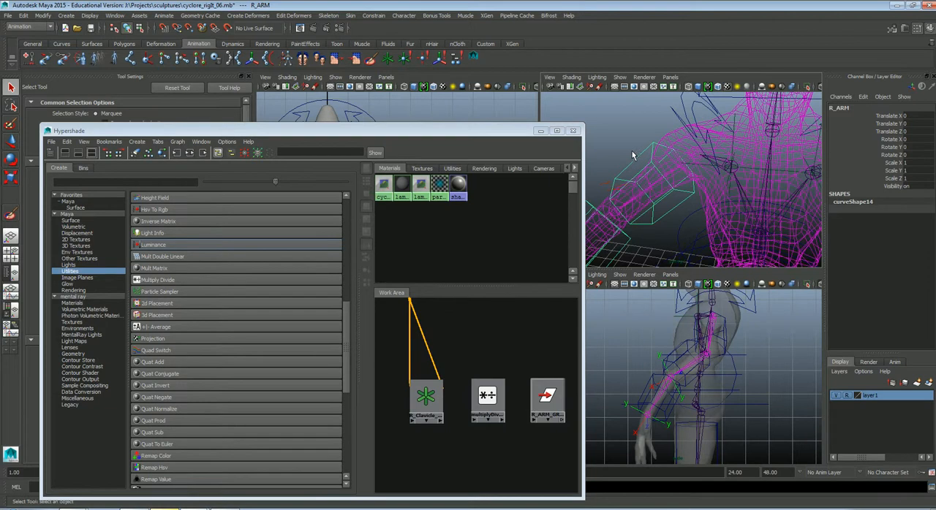
# Cancel the unfinished Add Attribute dialog and inspect L_ARM's Inherit Rotate setup.
pyautogui.click(862, 97)
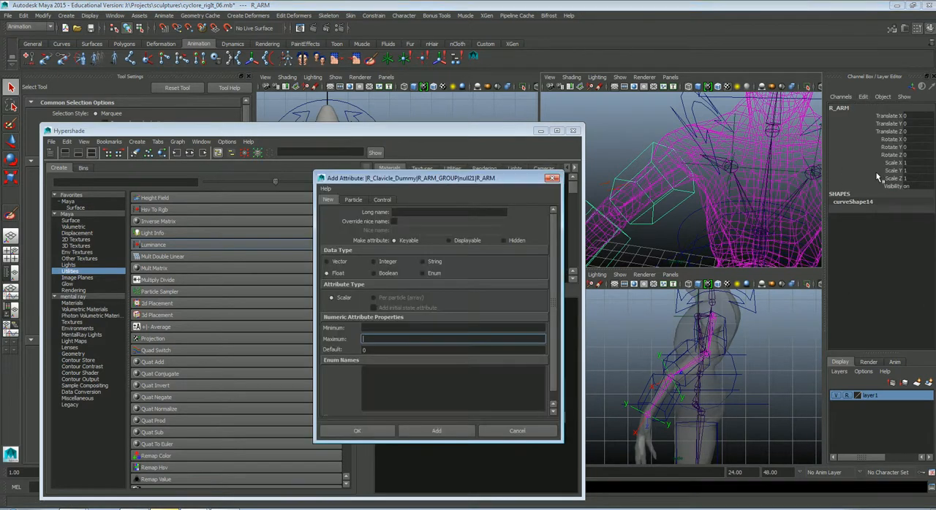
pyautogui.click(450, 212)
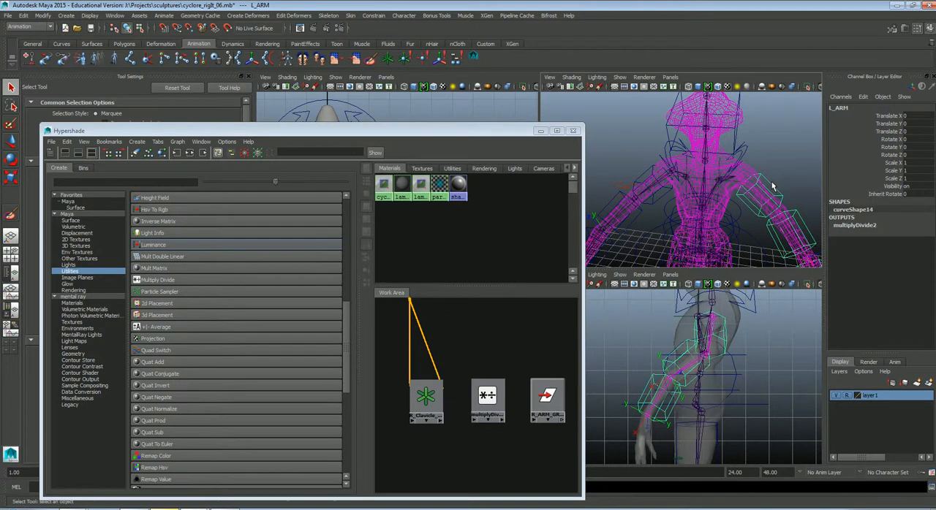
pyautogui.moveTo(664, 172)
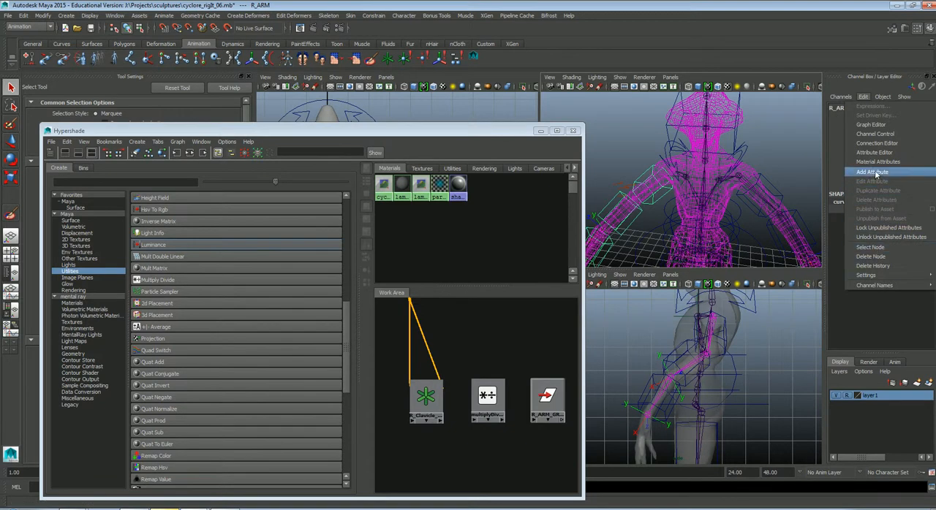
# Add a keyable R_Inherits_Rotate float attribute to R_ARM with minimum 0, maximum 10.
pyautogui.click(866, 172)
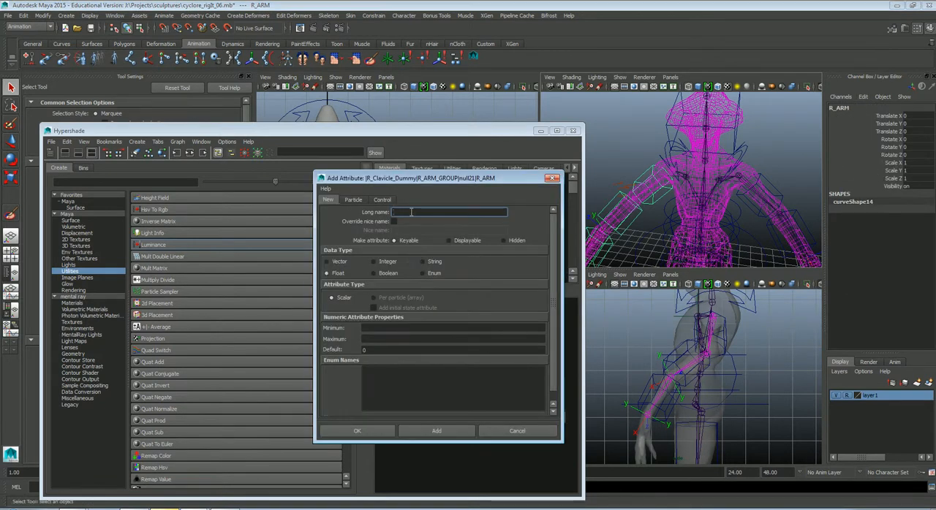
pyautogui.write('R_I')
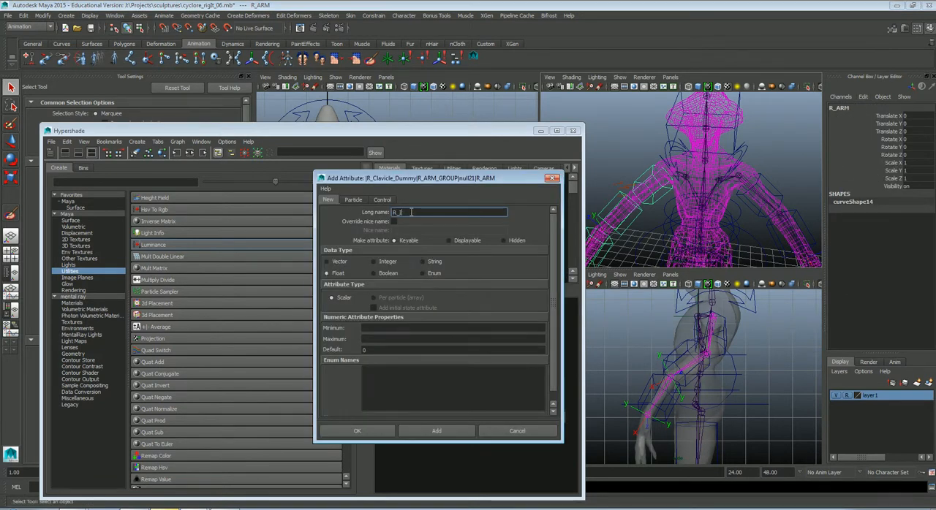
pyautogui.write('Inherits_R')
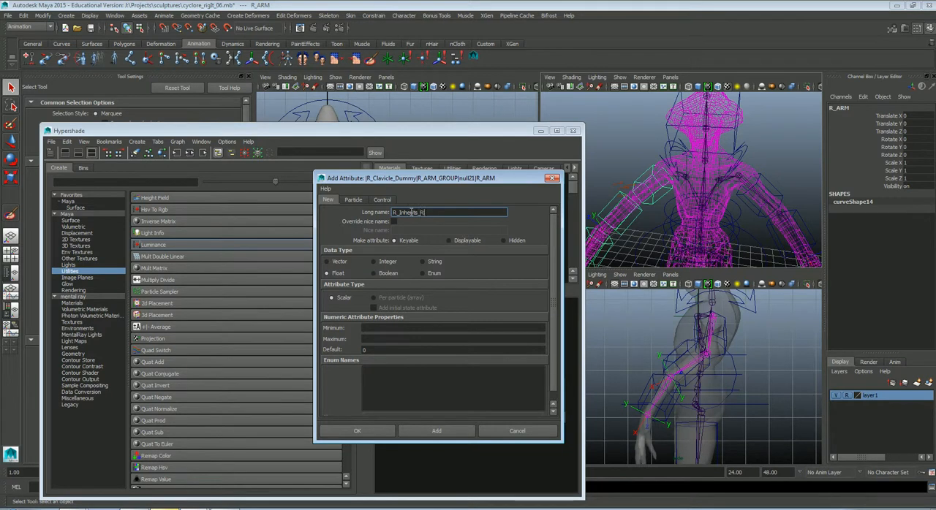
pyautogui.write('otate')
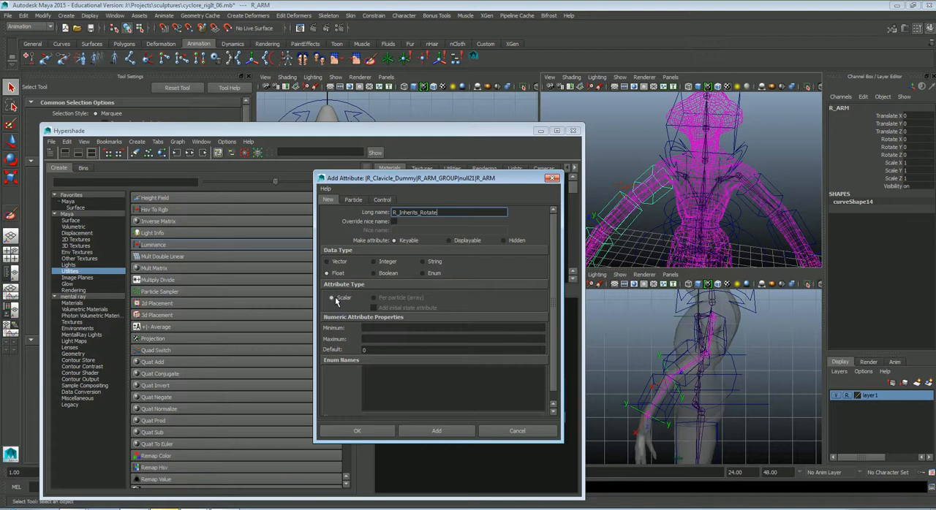
pyautogui.click(453, 328)
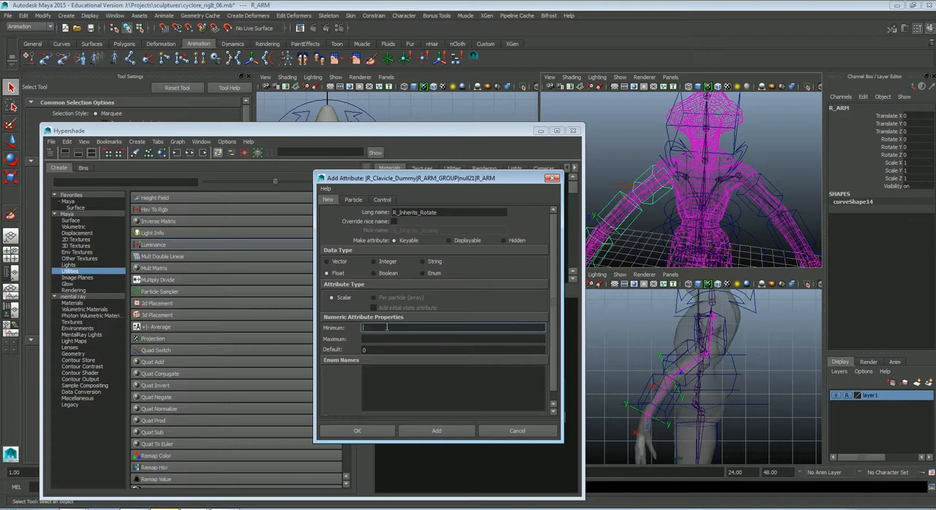
pyautogui.write('-10')
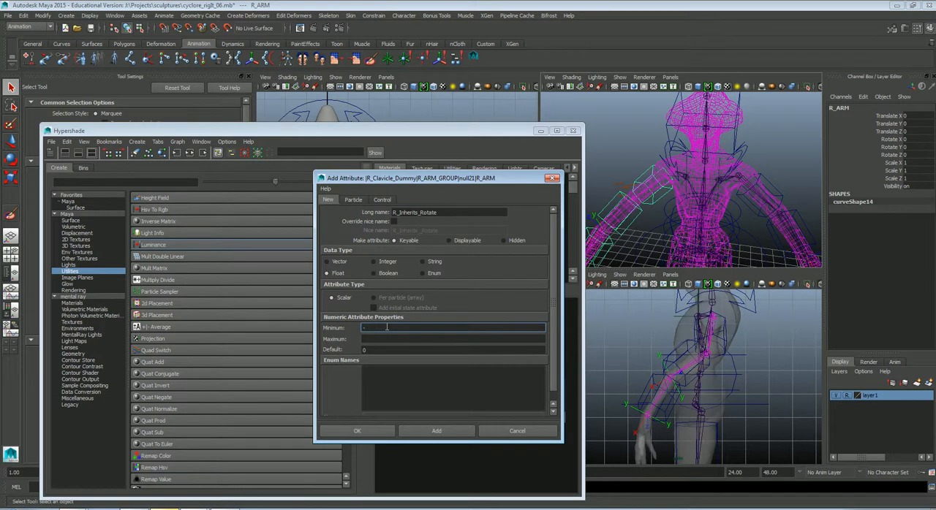
pyautogui.write('-0')
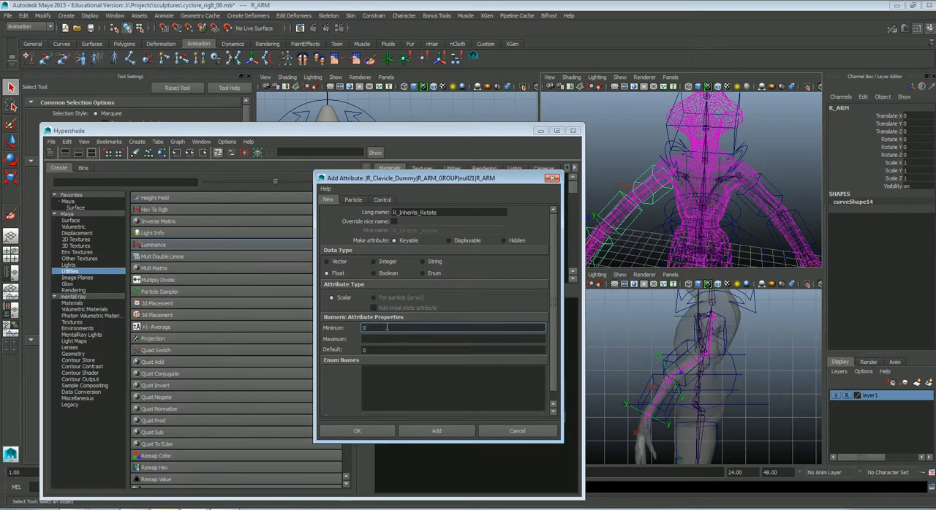
pyautogui.write('10')
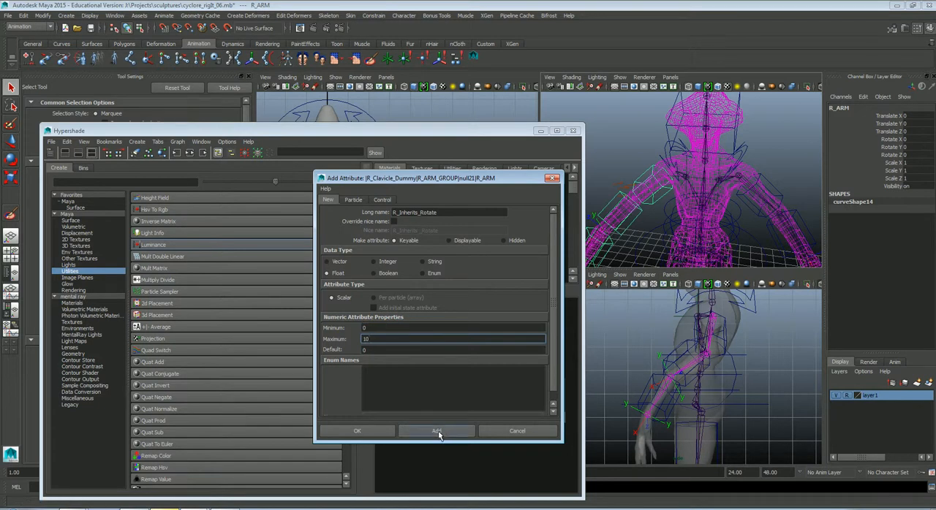
pyautogui.click(436, 431)
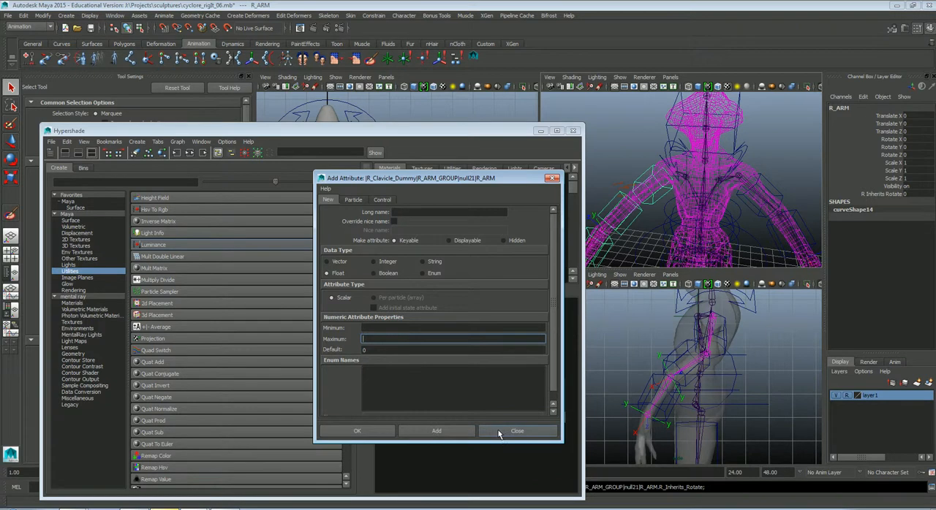
pyautogui.click(517, 431)
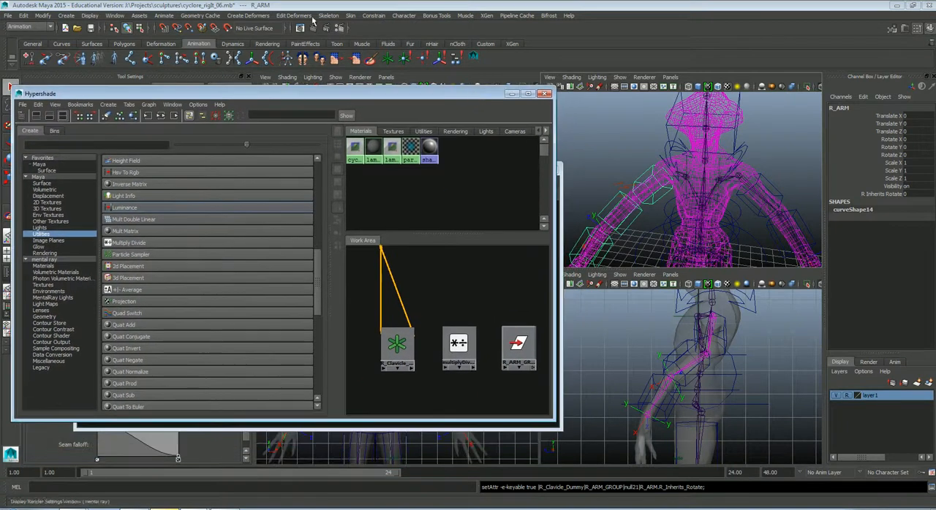
# Set a driven key: R_ARM's R Inherits Rotate driving multiplyDivide4 Input 2X, 2Y, 2Z.
pyautogui.click(149, 16)
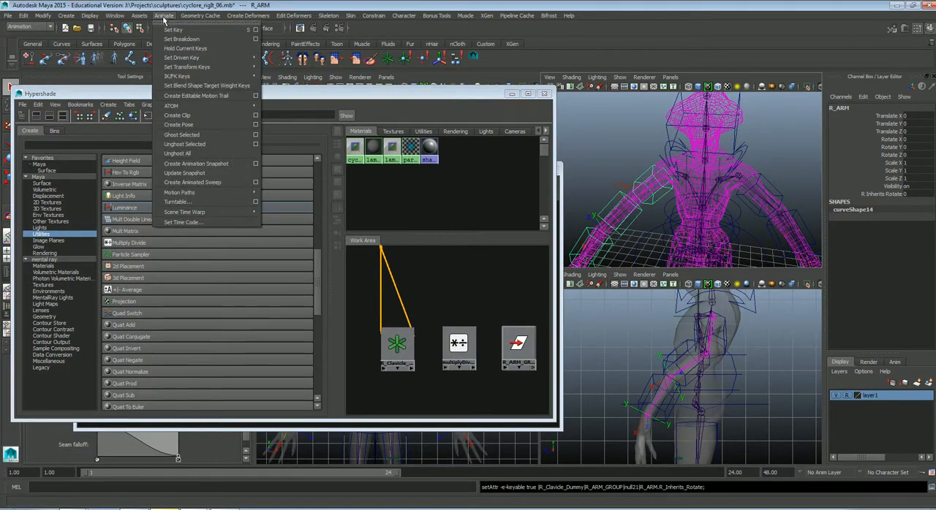
pyautogui.moveTo(263, 170)
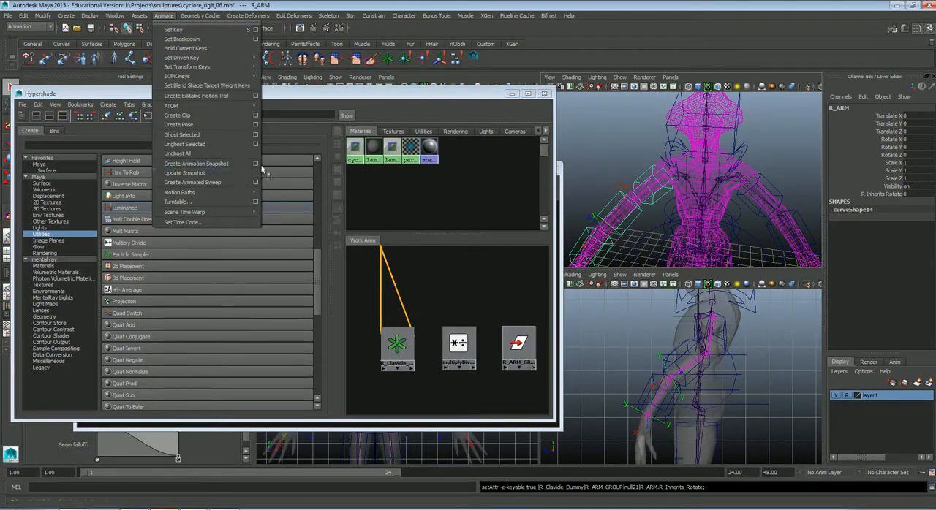
pyautogui.moveTo(193, 57)
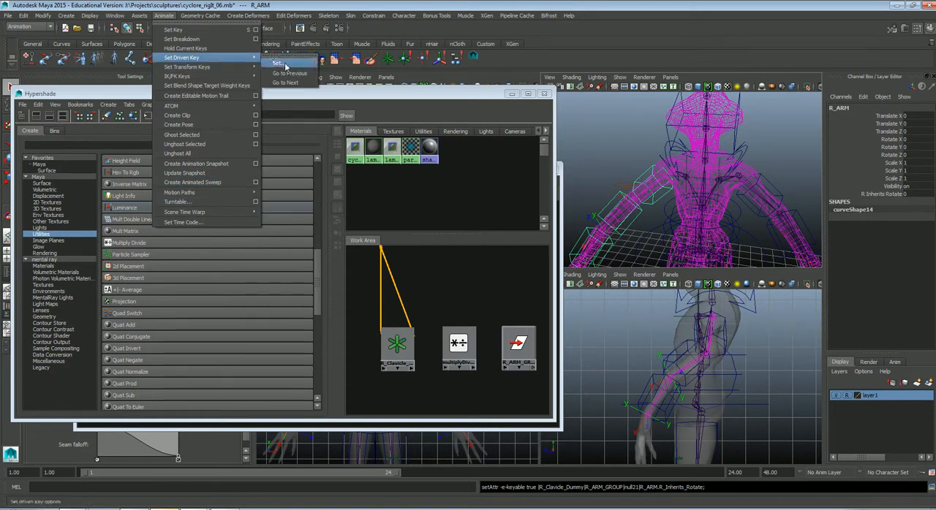
pyautogui.click(287, 66)
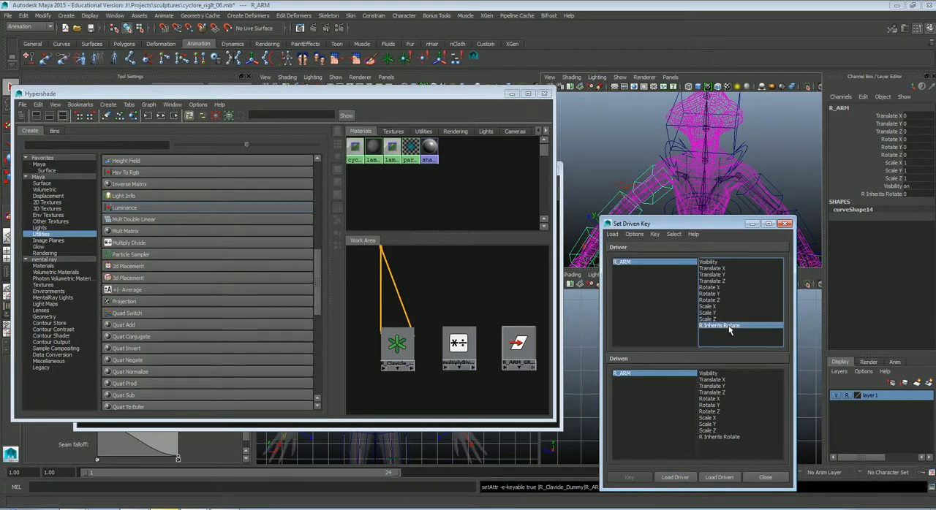
pyautogui.click(457, 344)
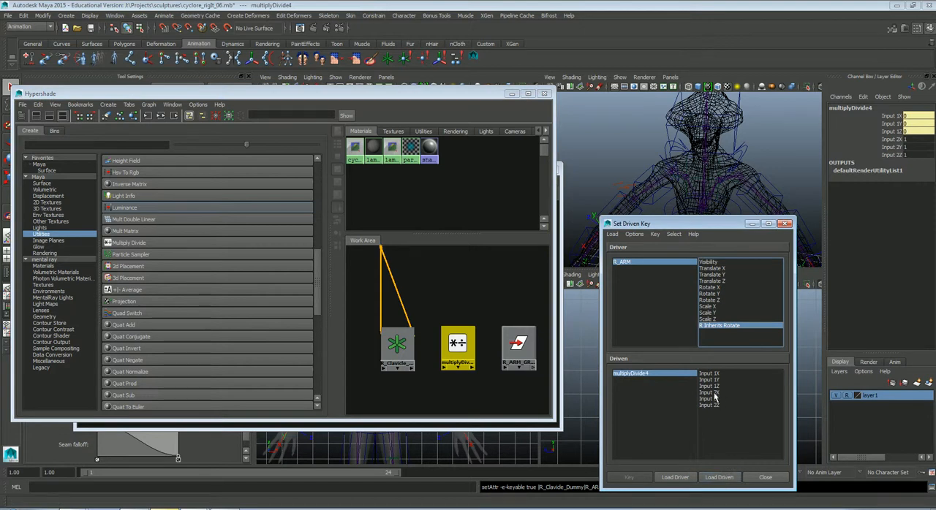
pyautogui.click(709, 393)
pyautogui.write('-1')
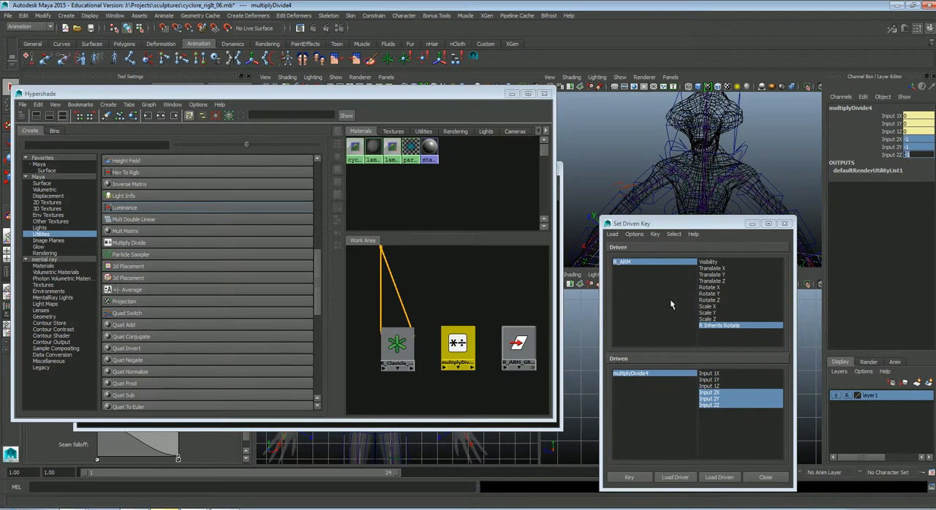
pyautogui.click(630, 478)
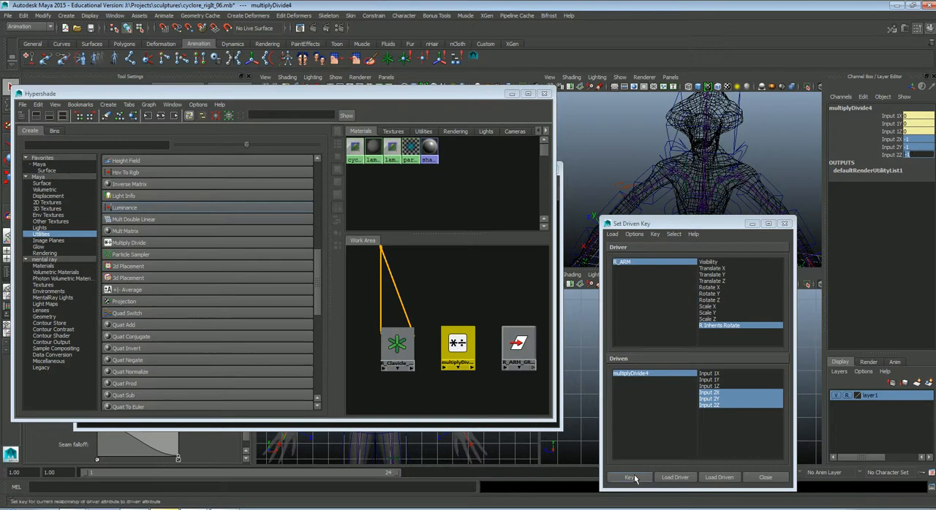
pyautogui.click(629, 477)
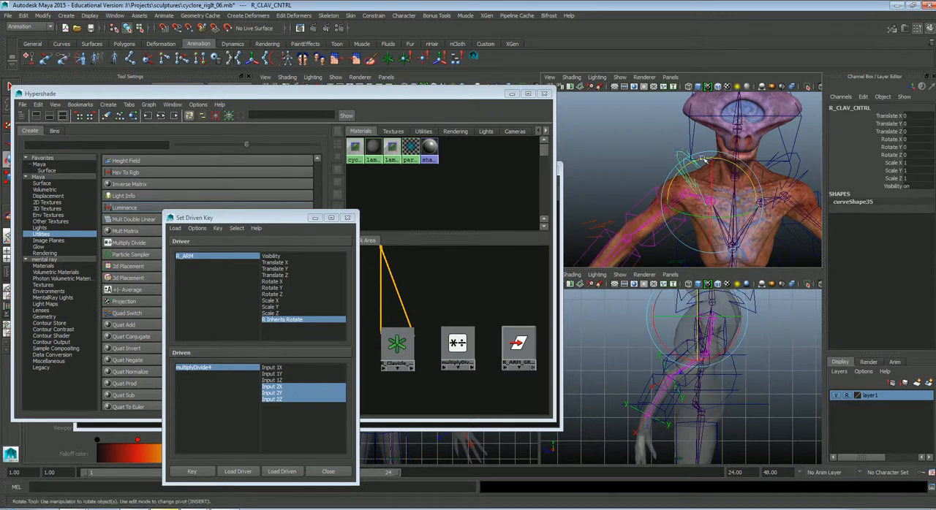
pyautogui.moveTo(702, 168); pyautogui.dragTo(715, 165)
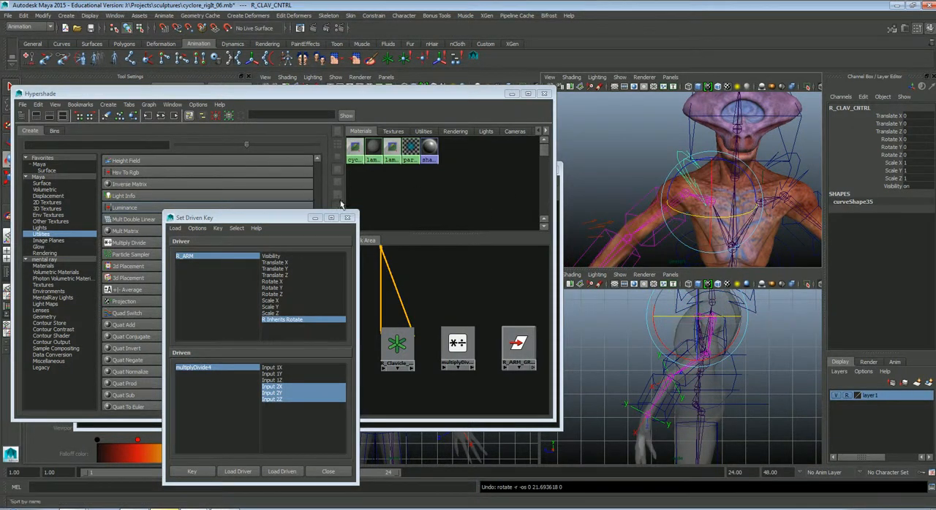
pyautogui.moveTo(208, 136)
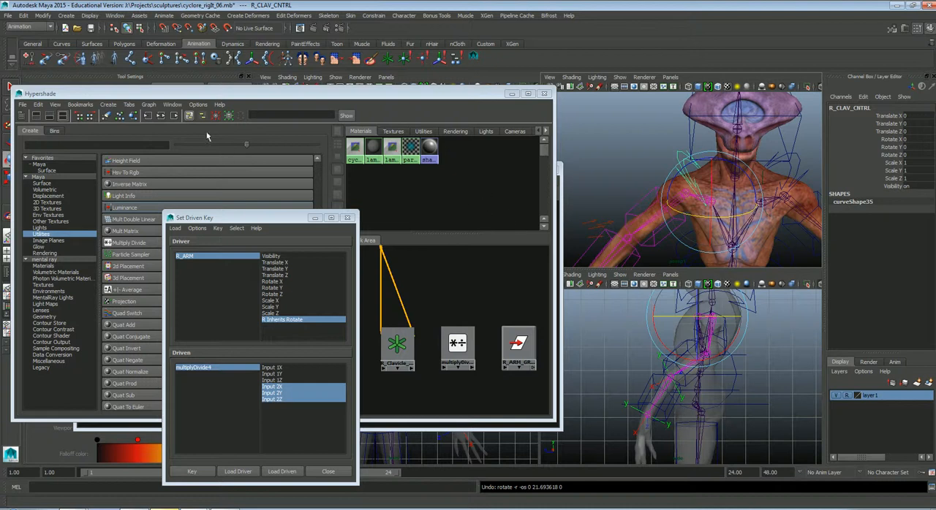